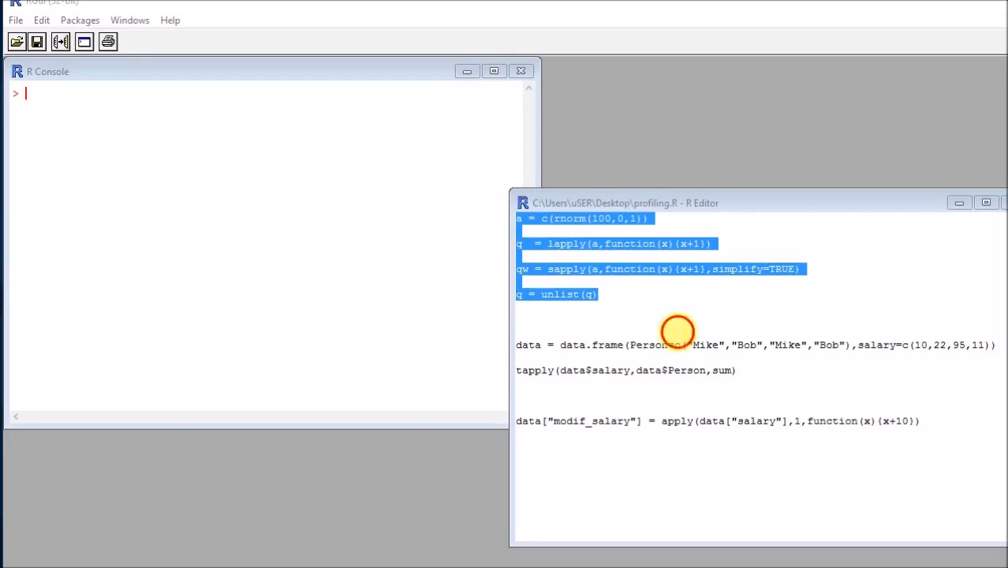
- Deselect the script and place the caret on the a = c(rnorm(100,0,1)) line
left_click(633, 306)
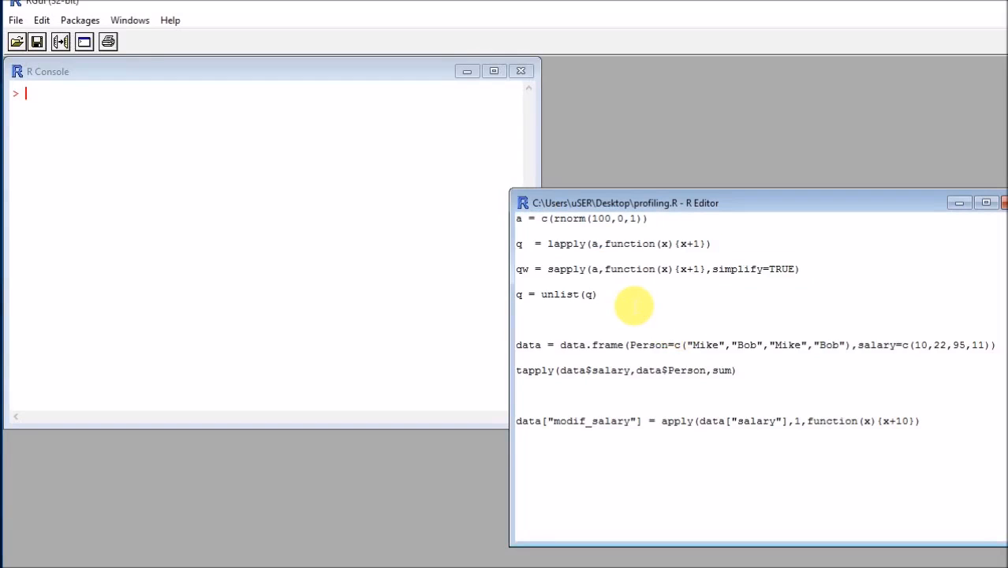
left_click(598, 294)
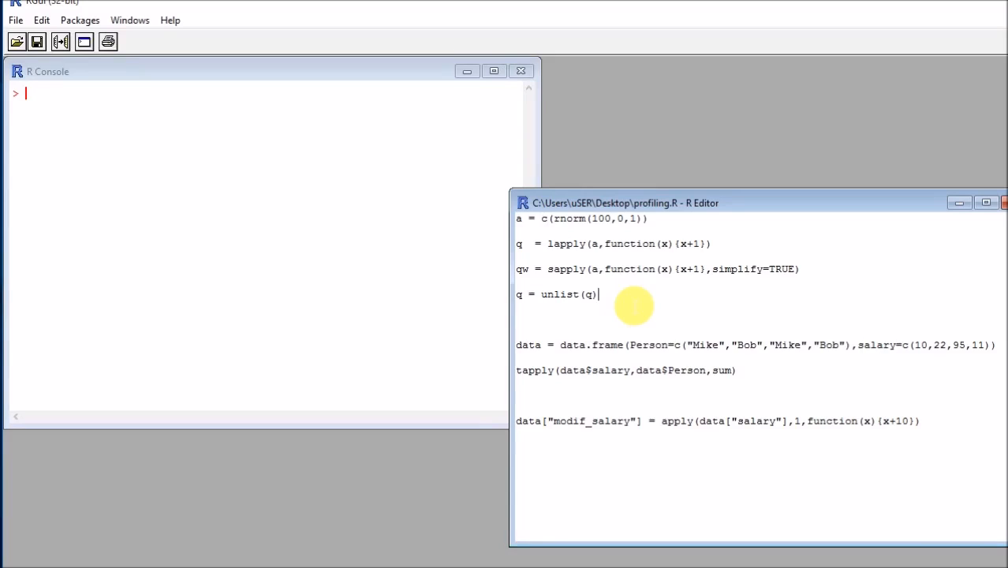
mouse_move(542, 388)
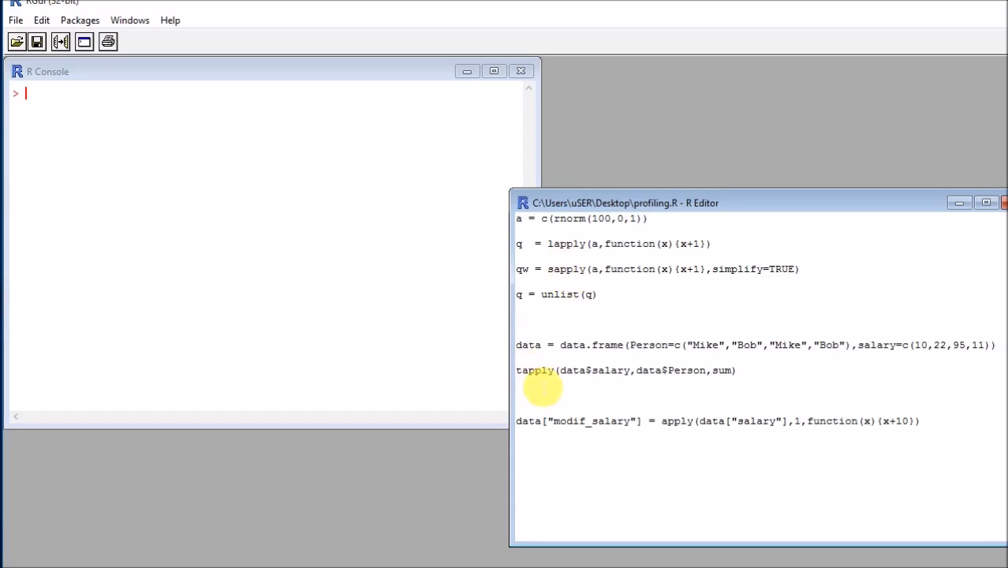
mouse_move(698, 424)
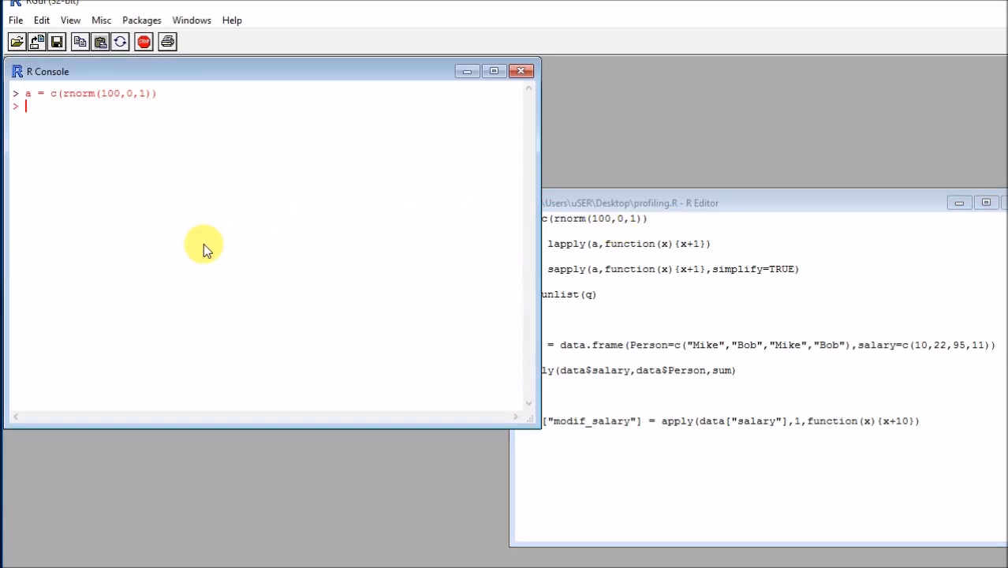
- Print the 100 random values of a and select the lapply line that builds q
key("Return")
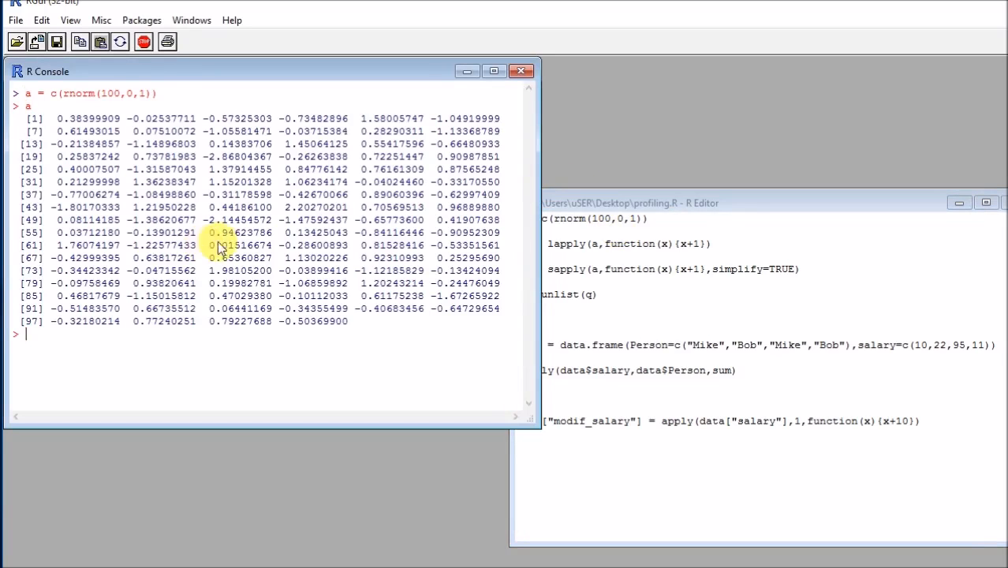
mouse_move(186, 206)
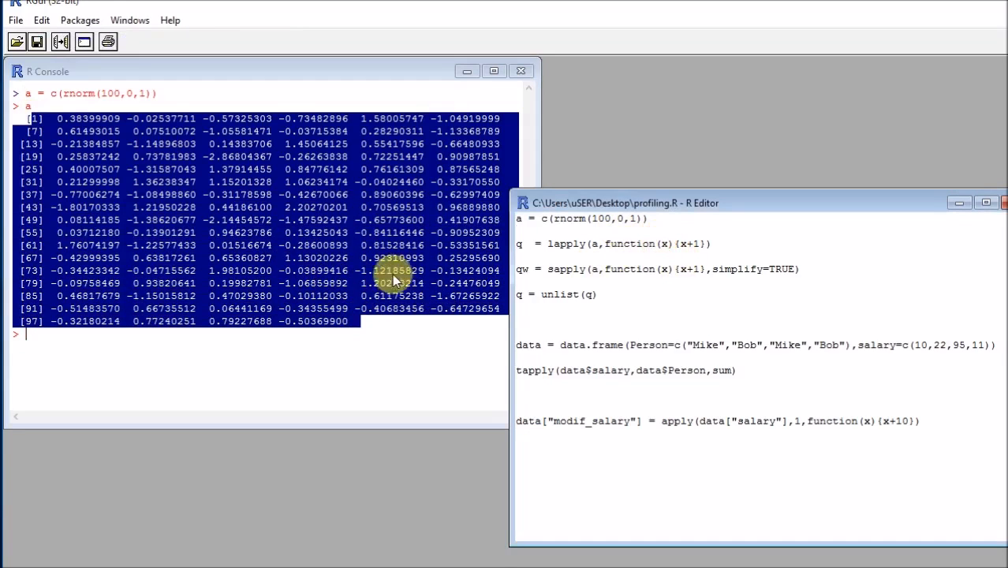
mouse_move(99, 138)
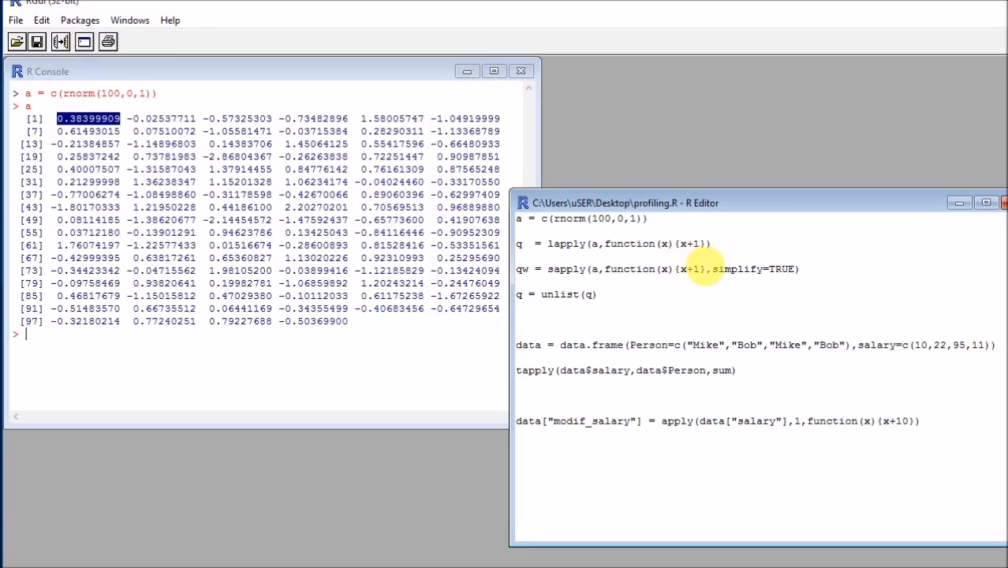
double_click(688, 244)
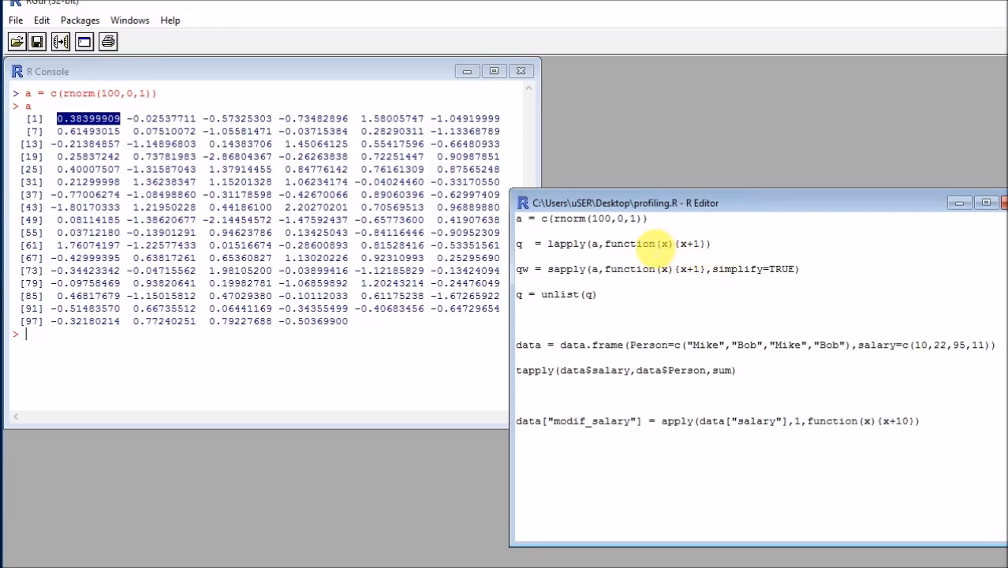
triple_click(614, 244)
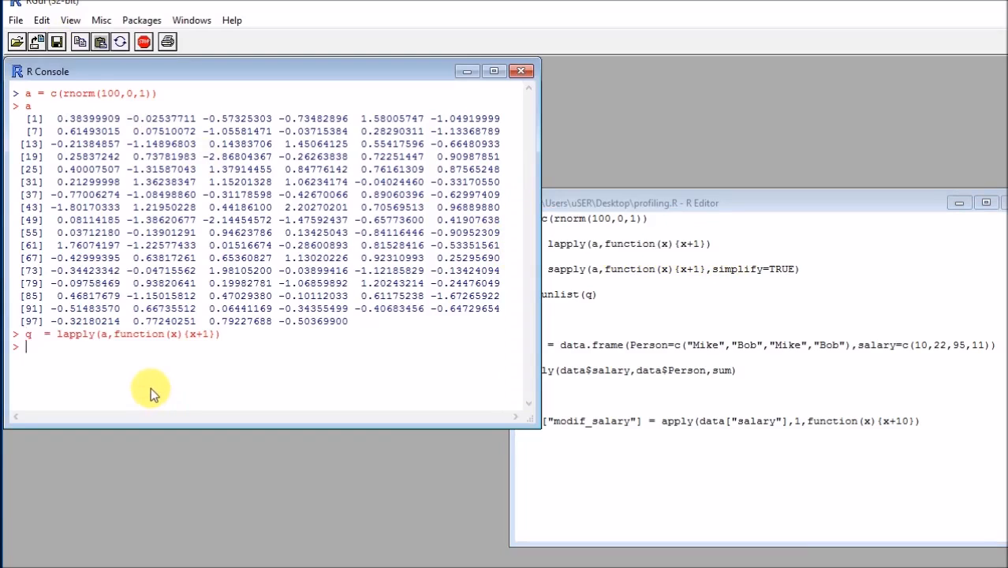
- Print q, q[1] and q[[1]], then print q after flattening it with unlist
key("Return")
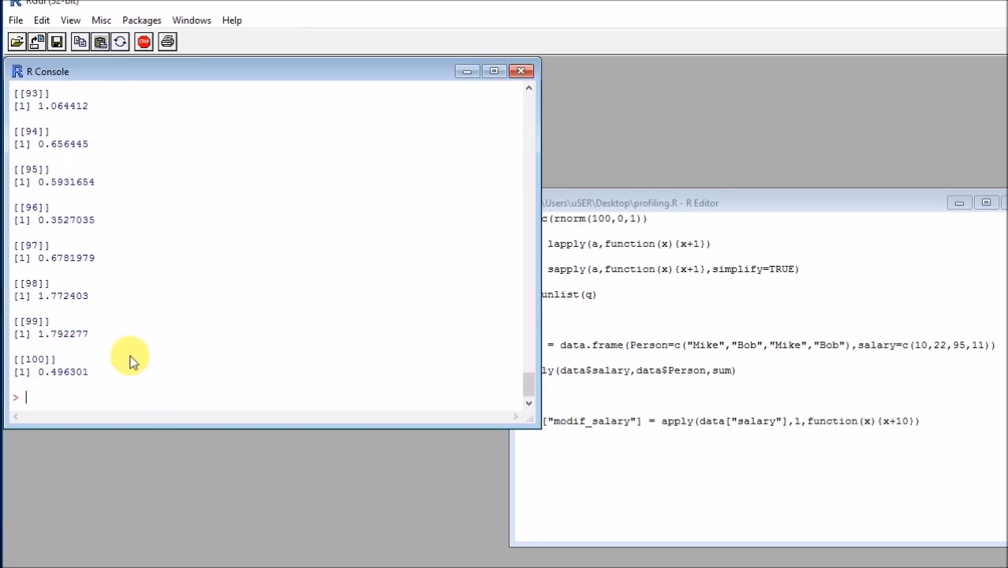
mouse_move(176, 345)
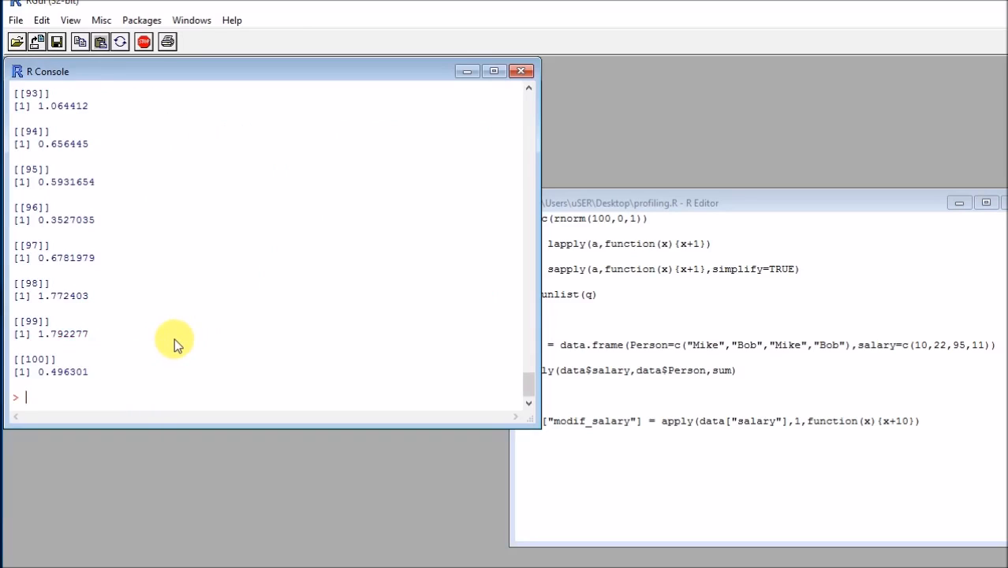
mouse_move(103, 411)
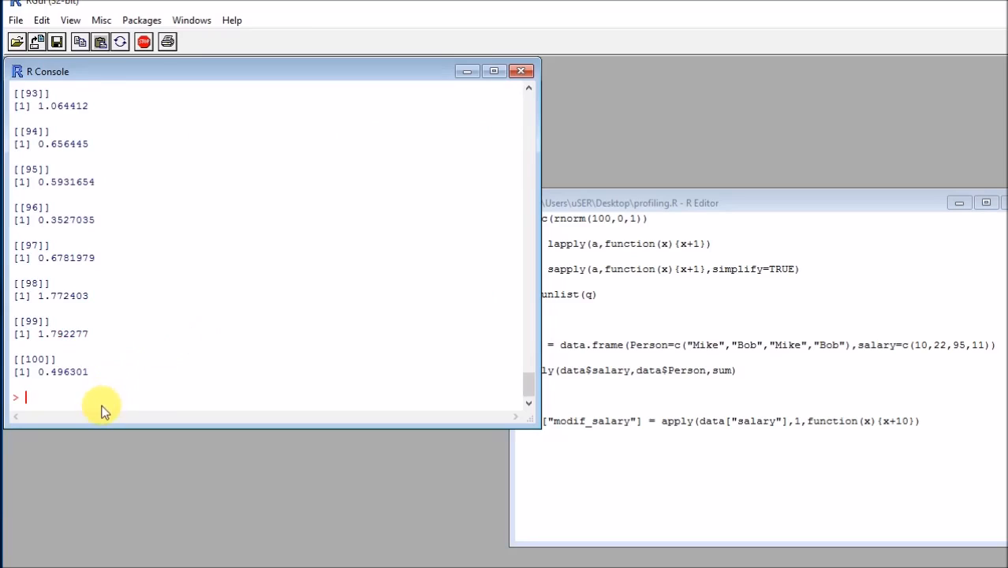
type("q[1")
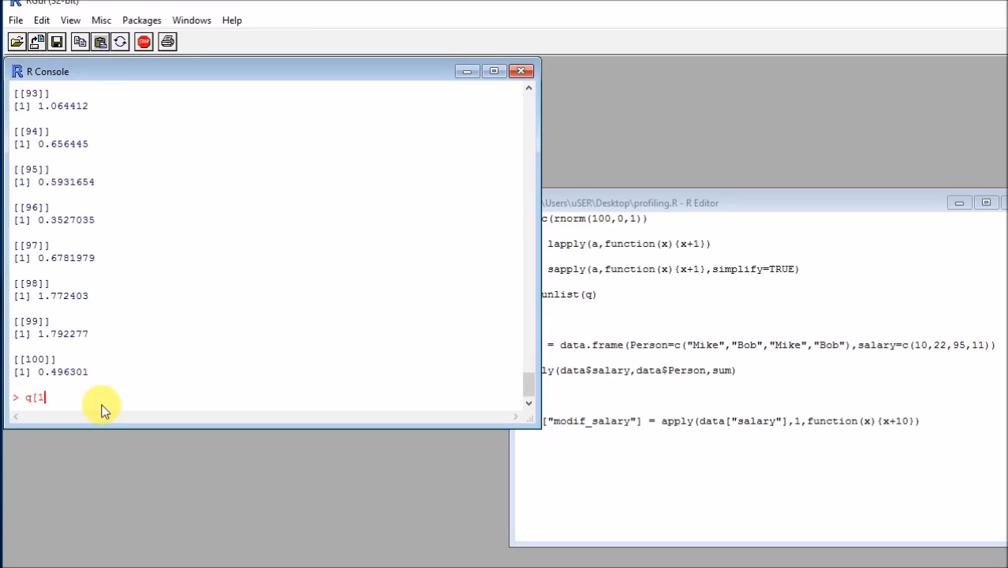
type("]")
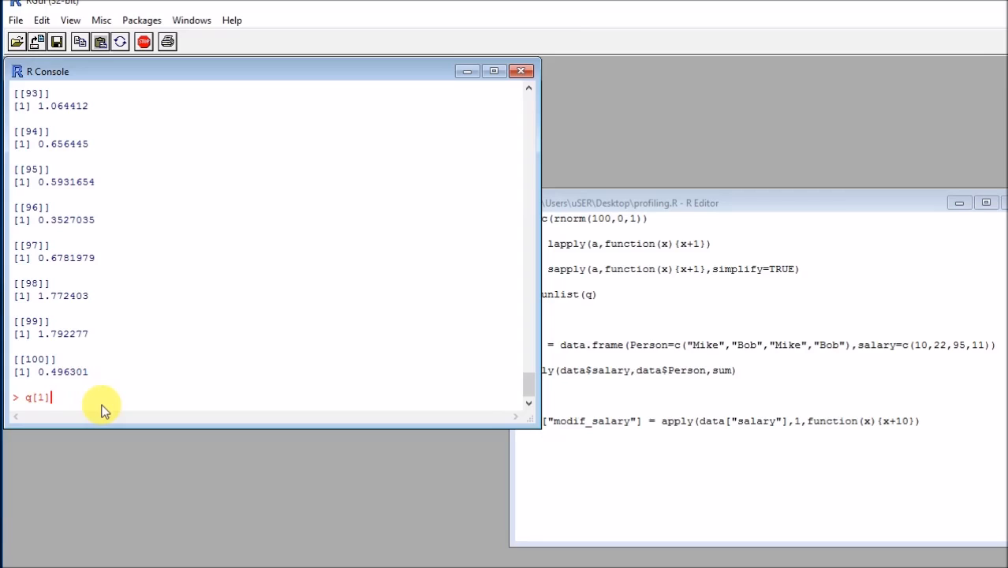
key("Return")
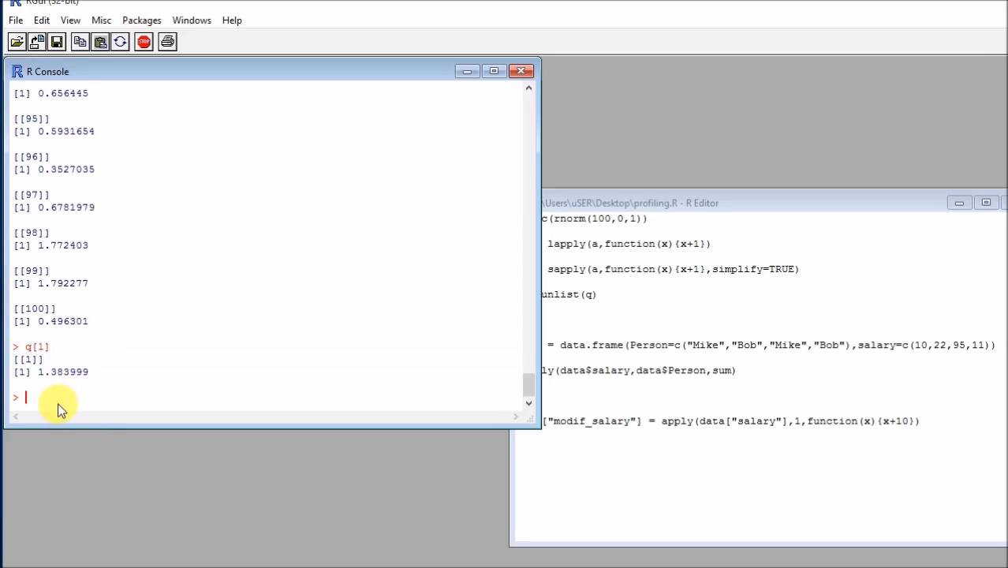
key("Return")
type("q")
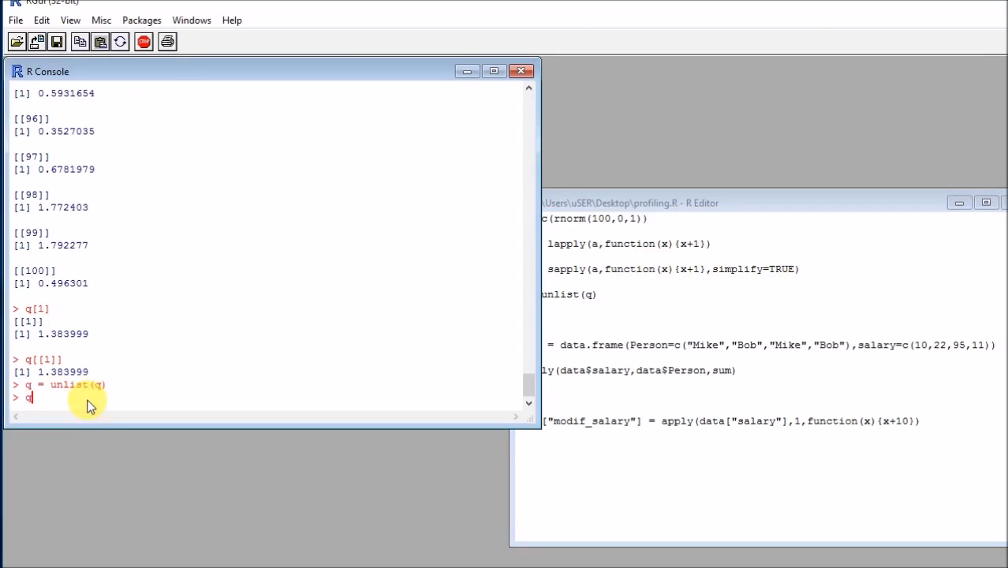
key("Return")
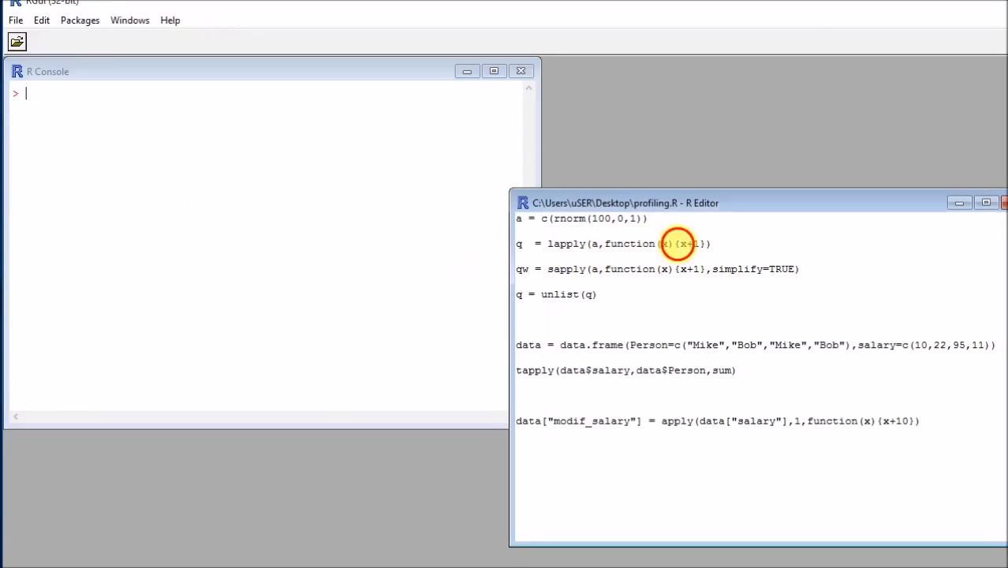
- Run the sapply line with simplify=TRUE and print qw as a vector
double_click(565, 269)
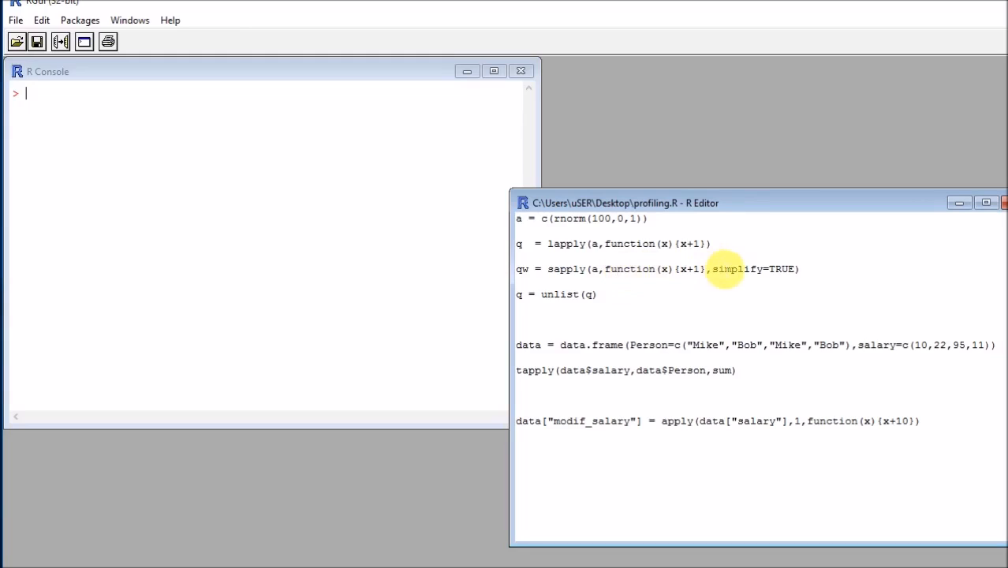
double_click(738, 269)
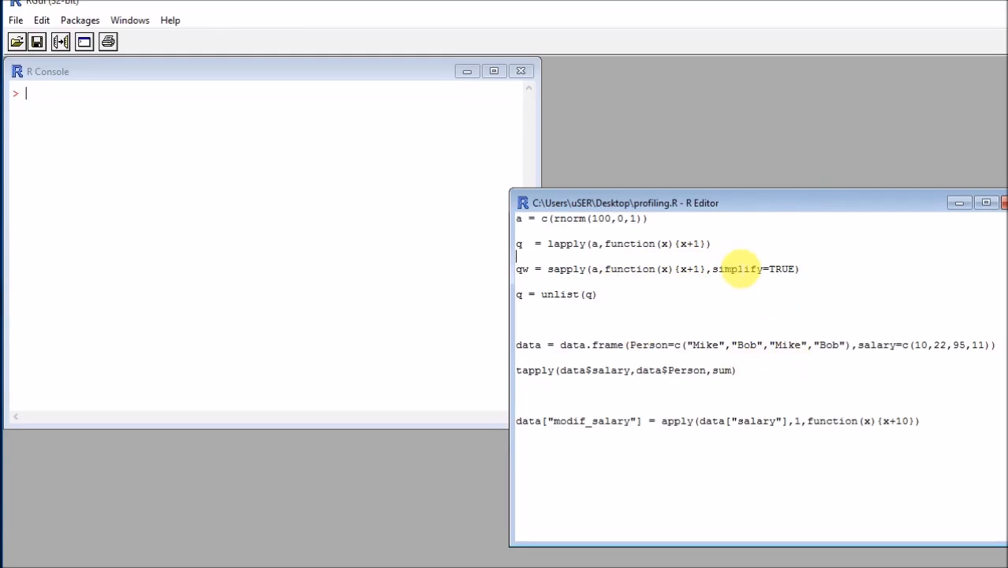
triple_click(654, 268)
type("qw")
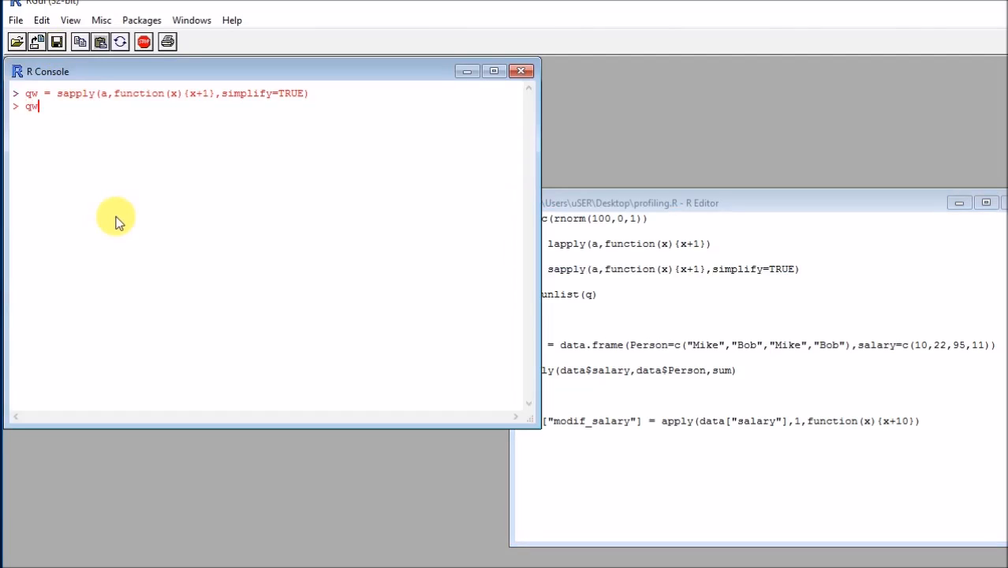
key("Return")
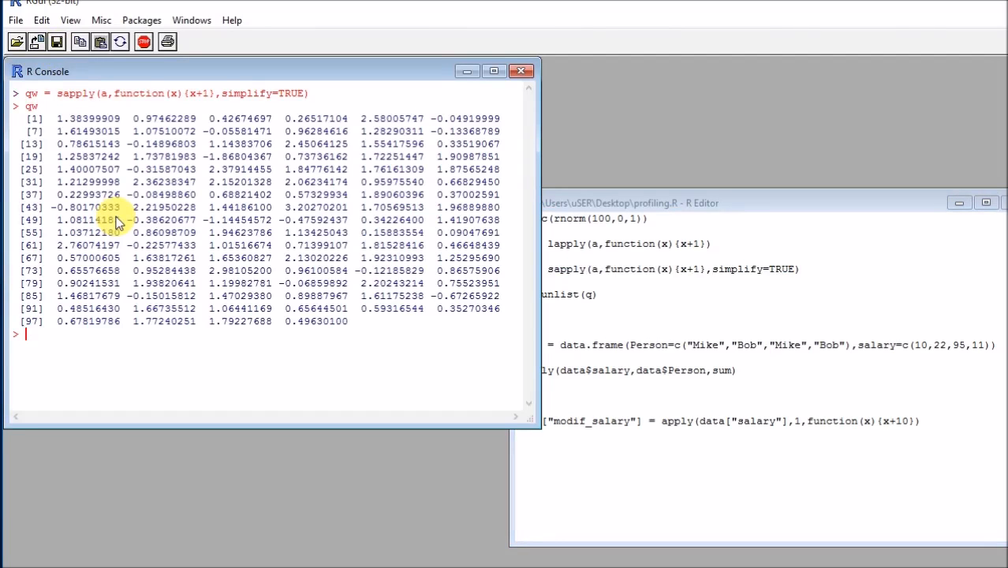
mouse_move(458, 264)
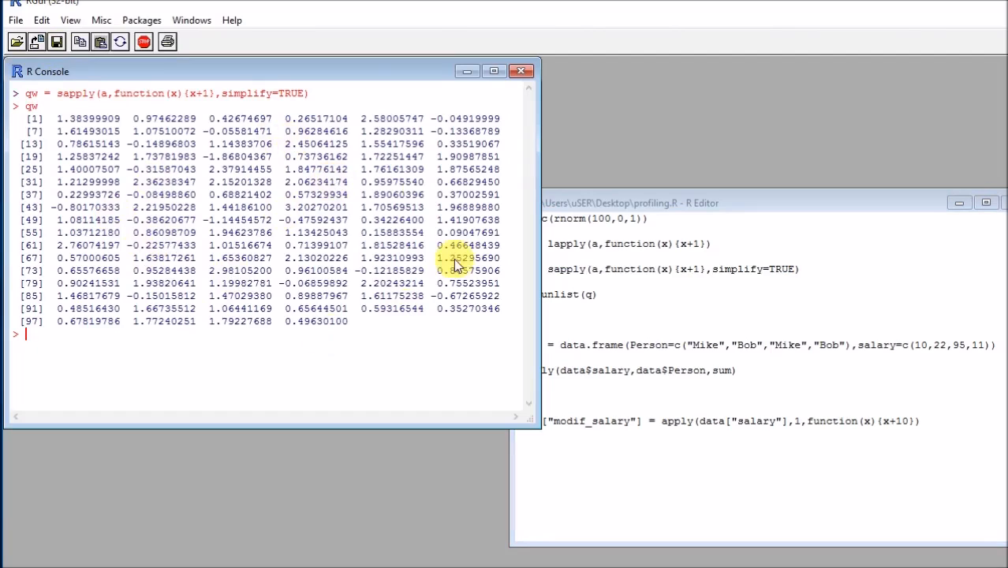
- Change simplify to FALSE and display the unsimplified sapply result
double_click(554, 294)
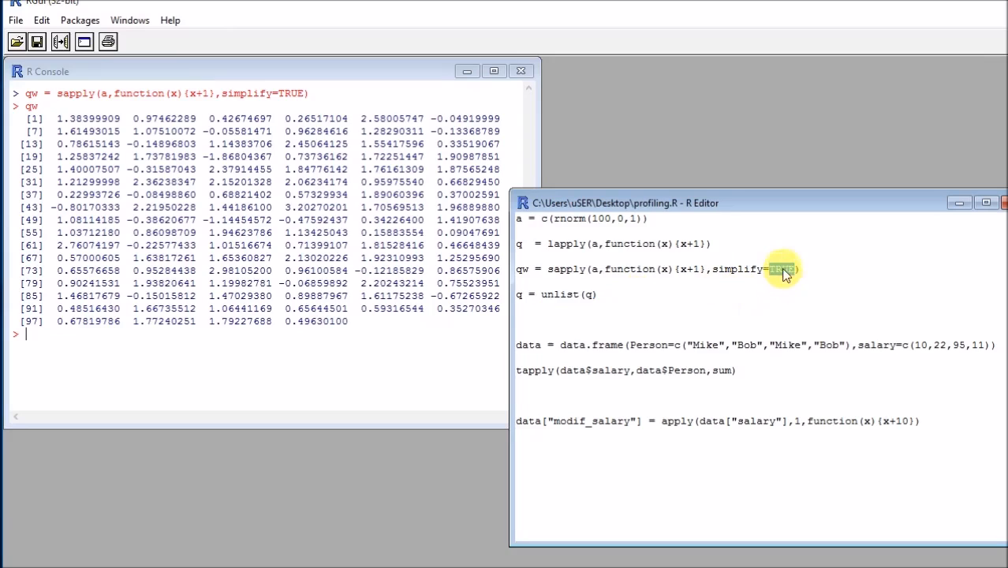
type("FALSE")
left_click(266, 334)
type("q")
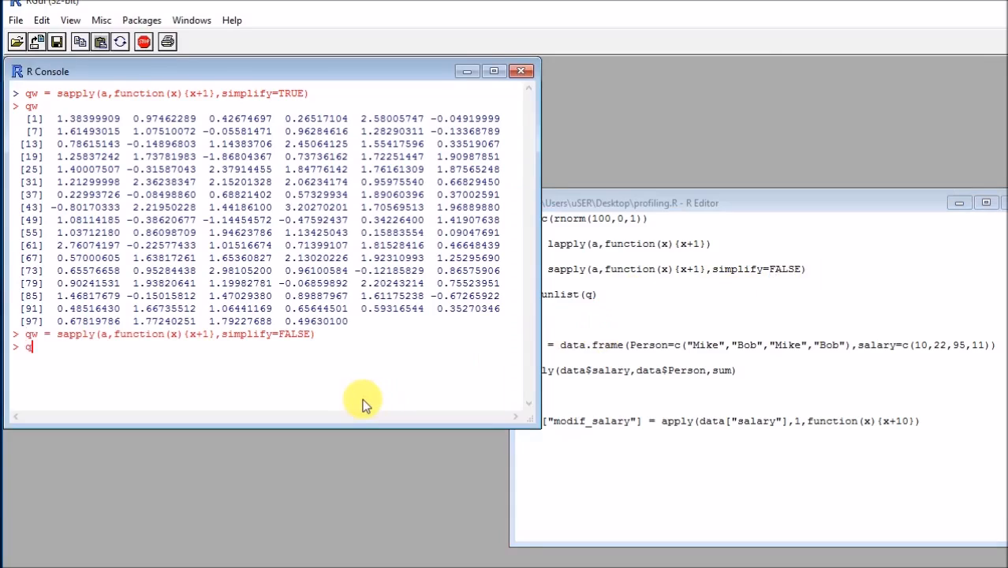
key("Return")
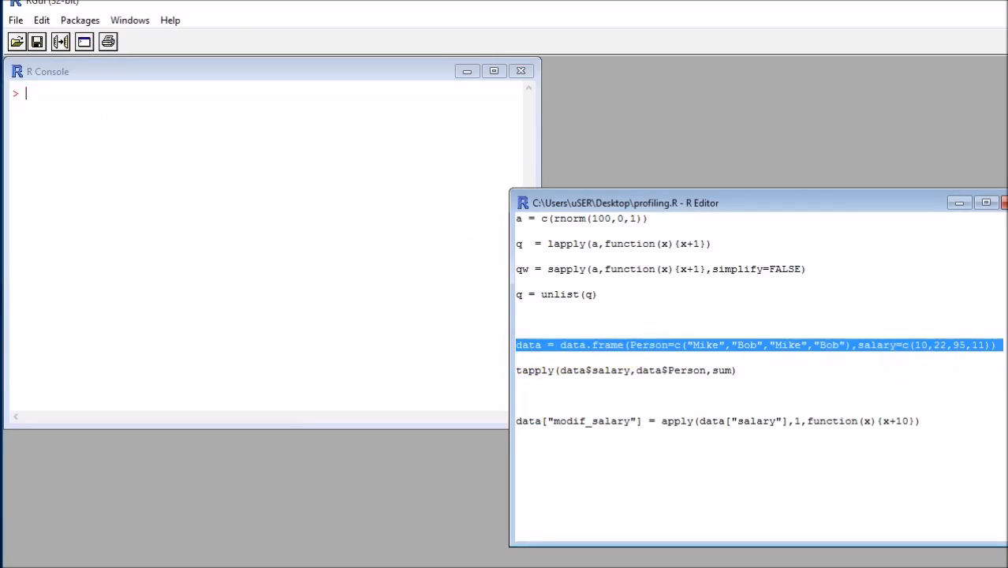
mouse_move(730, 269)
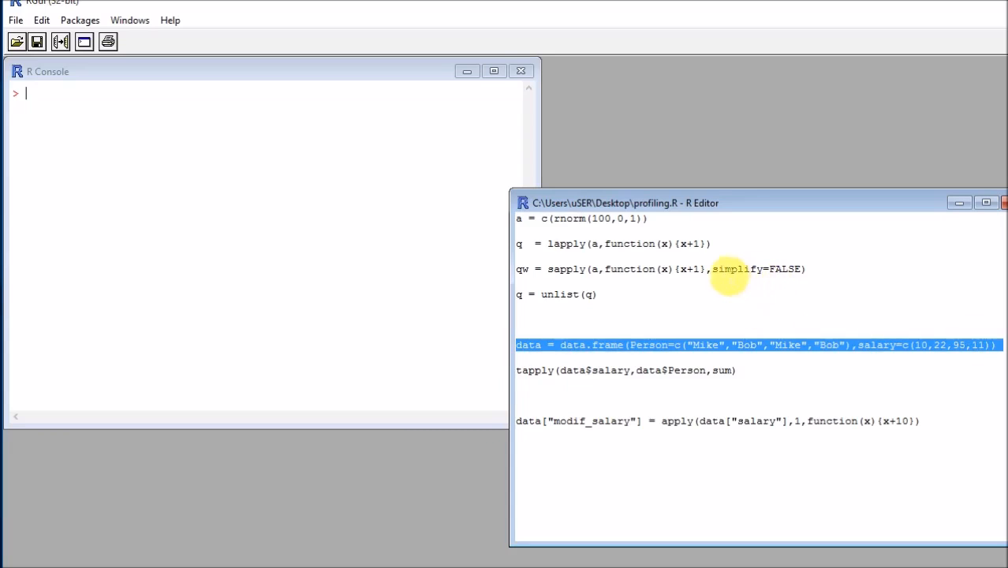
- Run the data.frame line and print its four rows of Person names and salaries
left_click(276, 228)
type("data")
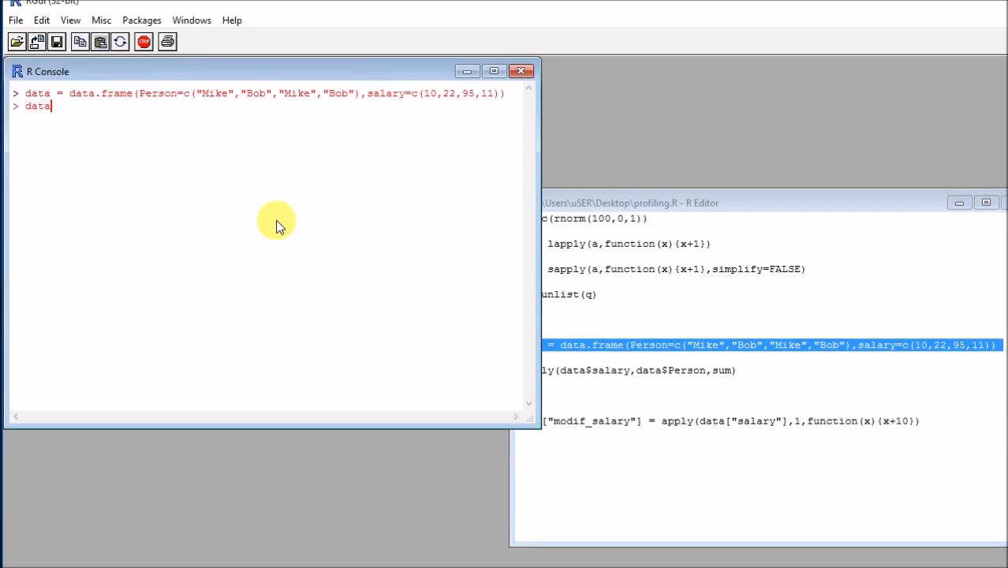
key("Return")
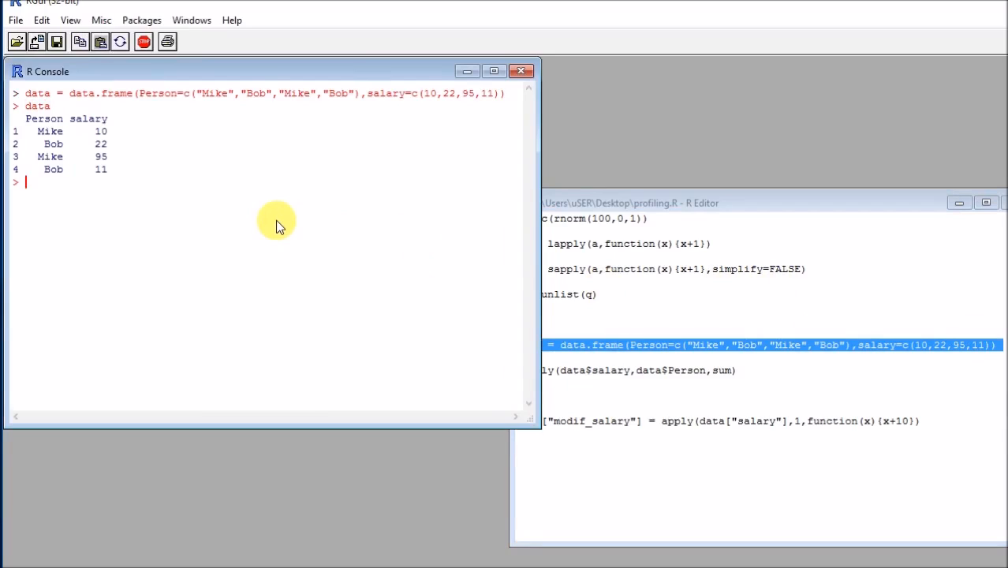
mouse_move(59, 134)
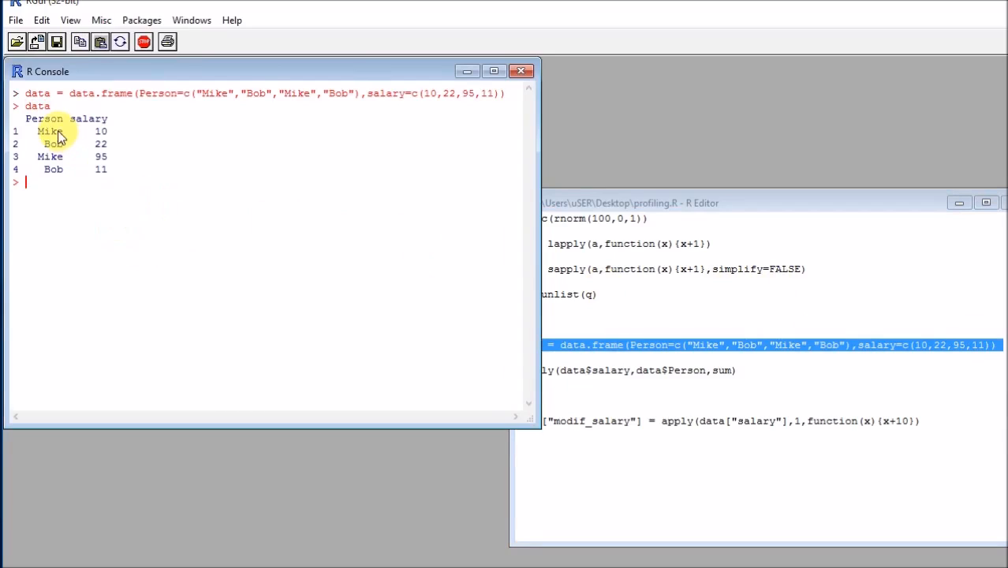
mouse_move(111, 162)
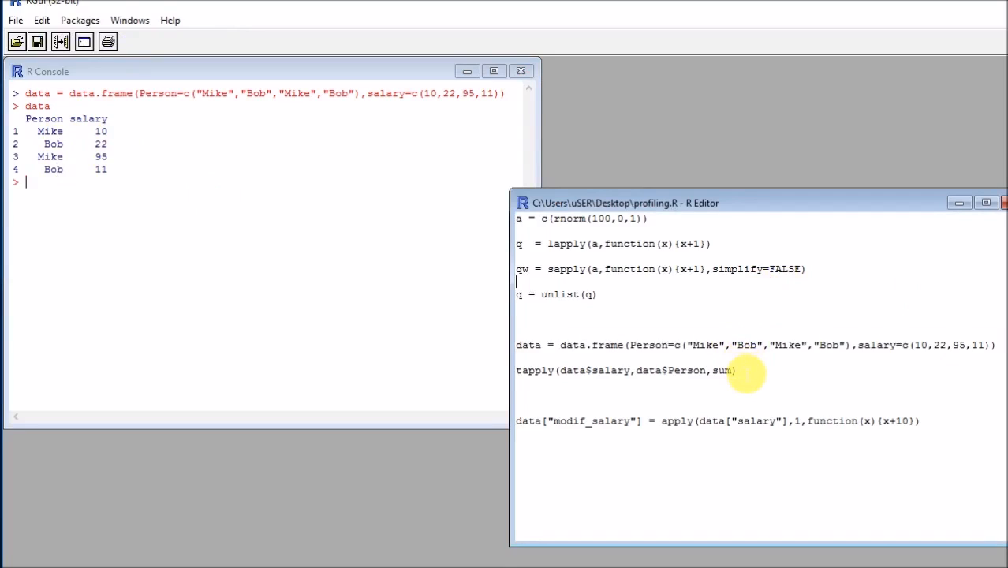
mouse_move(722, 347)
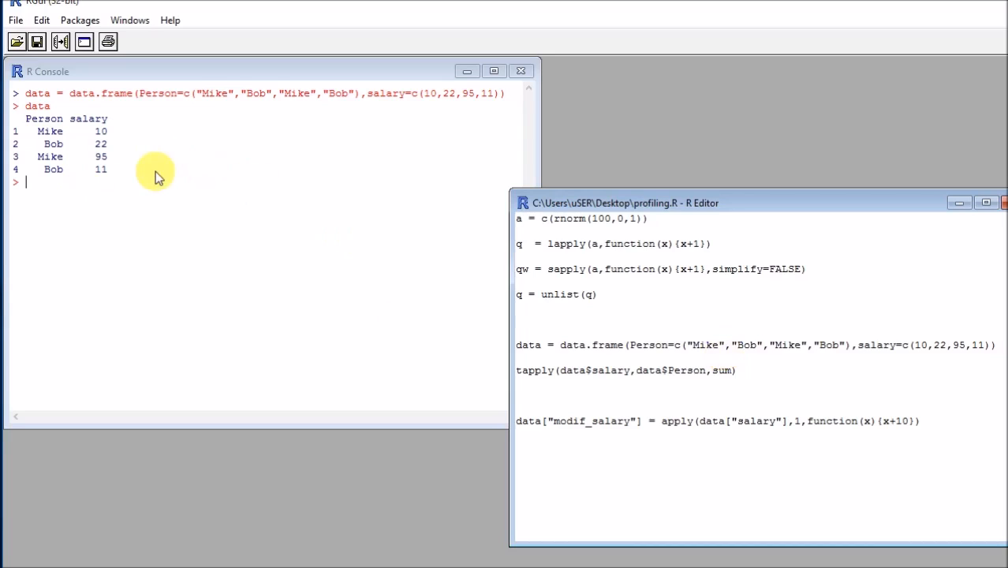
mouse_move(38, 117)
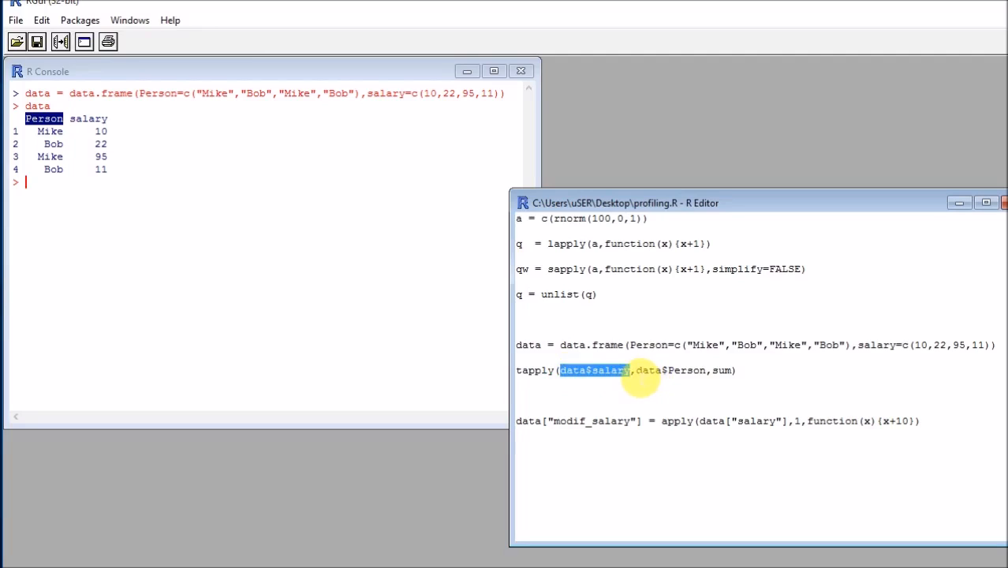
- Get salary totals per person with tapply (Bob 33, Mike 105), then means (16.5, 52.5)
double_click(671, 370)
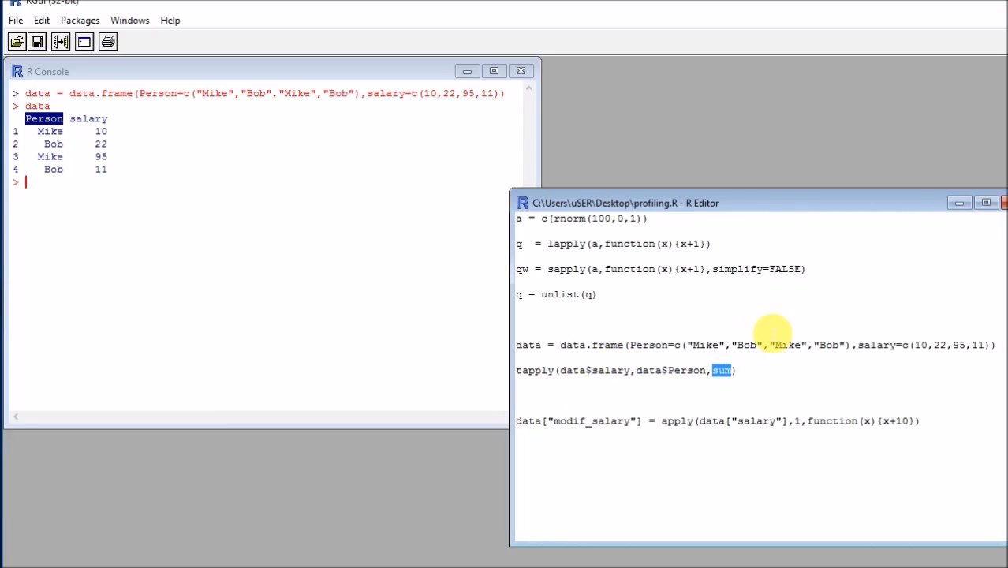
mouse_move(734, 351)
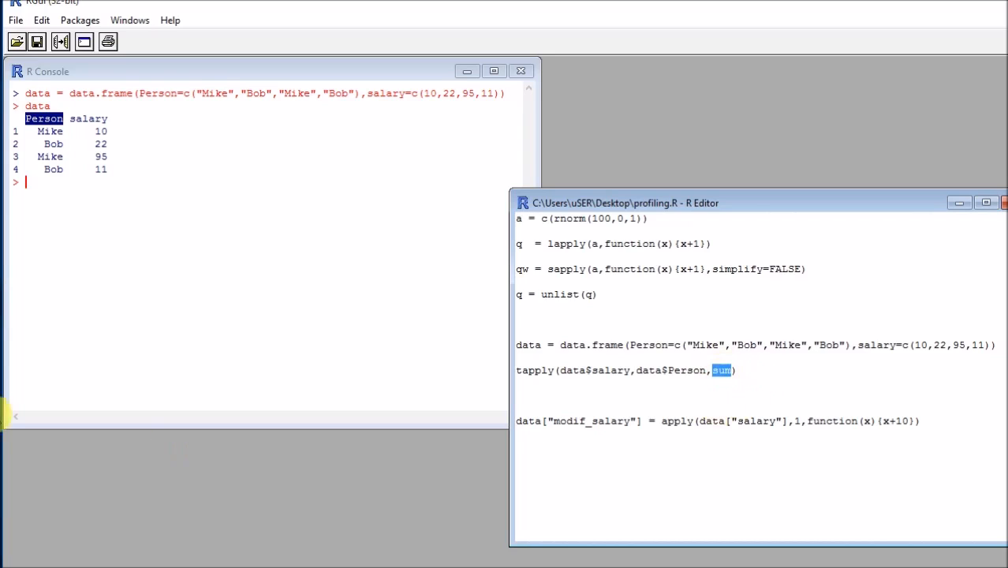
mouse_move(659, 401)
type("ean")
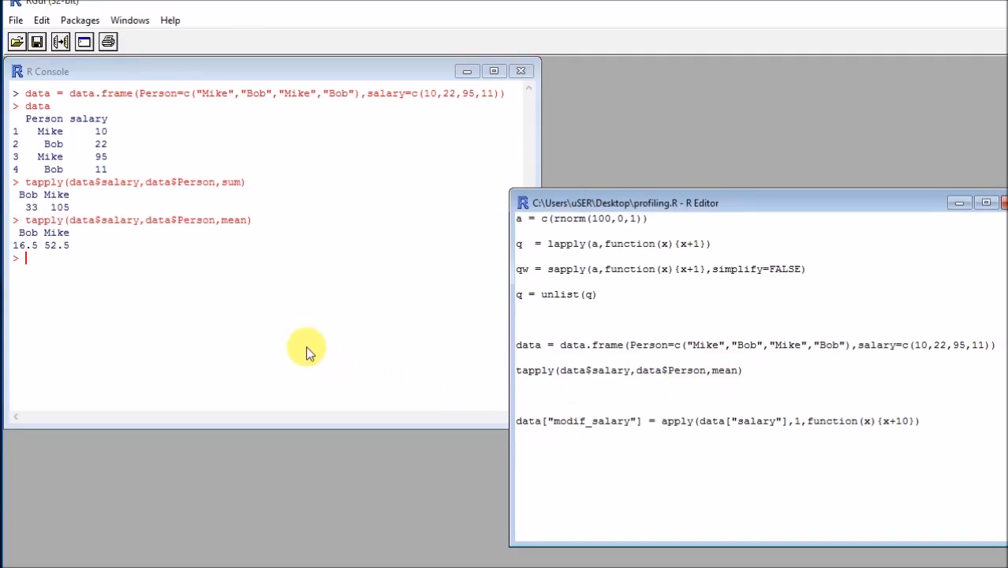
mouse_move(229, 239)
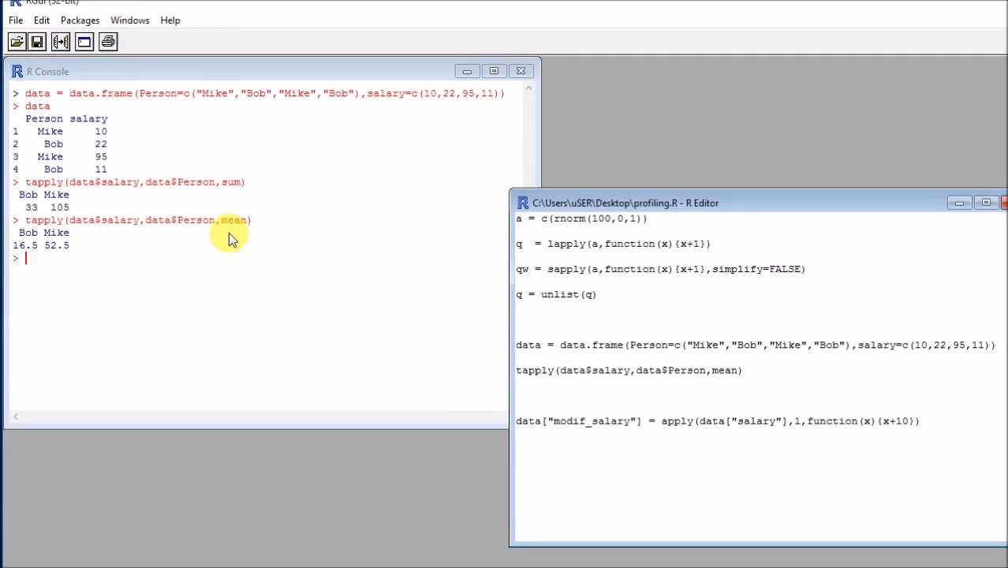
mouse_move(734, 379)
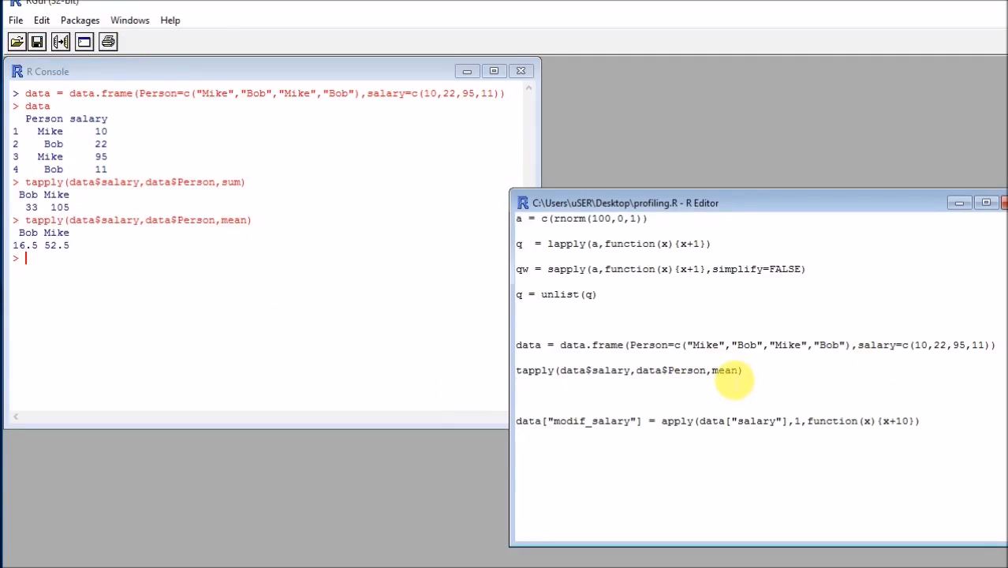
double_click(724, 370)
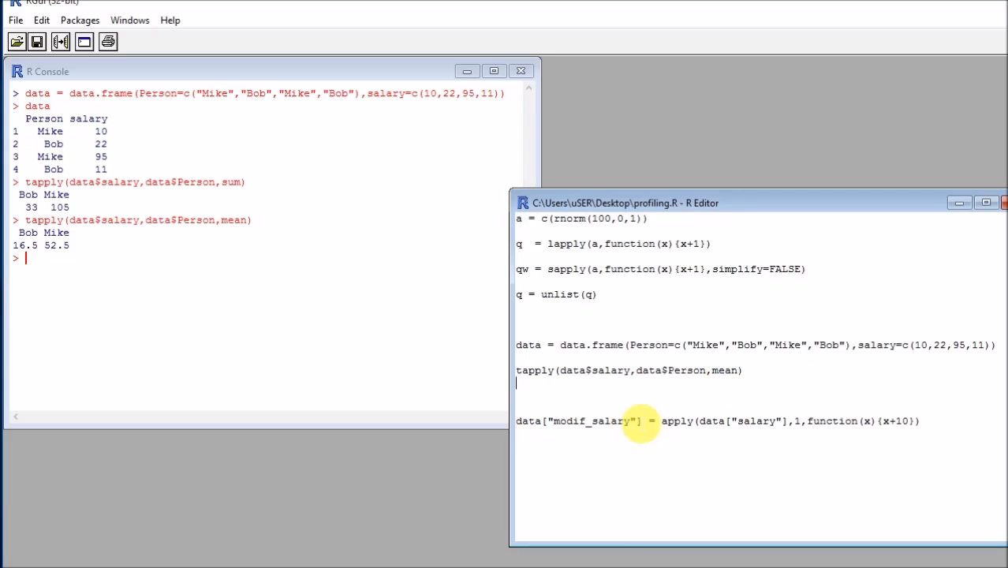
- Replace mean in the tapply line with function(x){sum(x)}, fixing a typo along the way
double_click(724, 370)
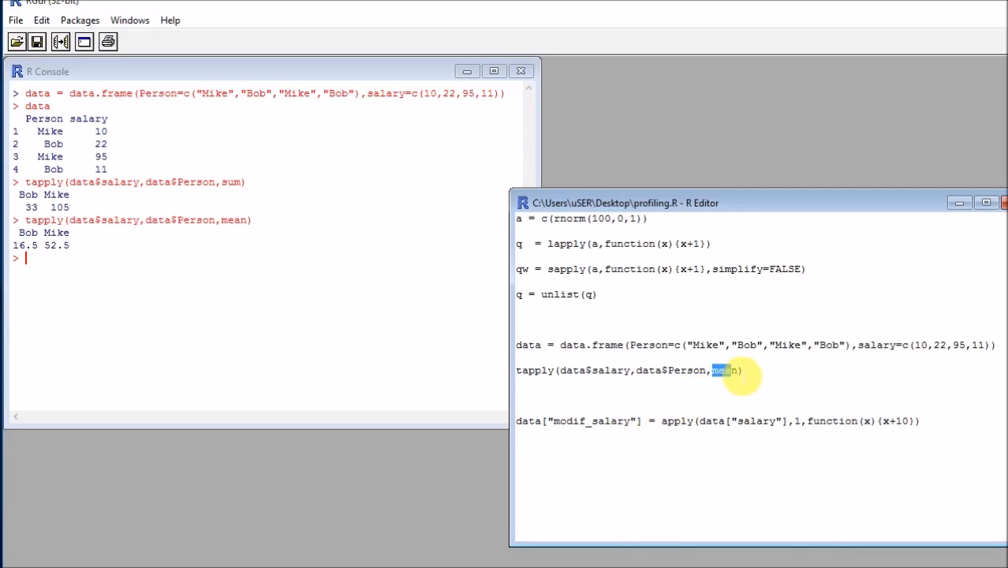
type("fucntio")
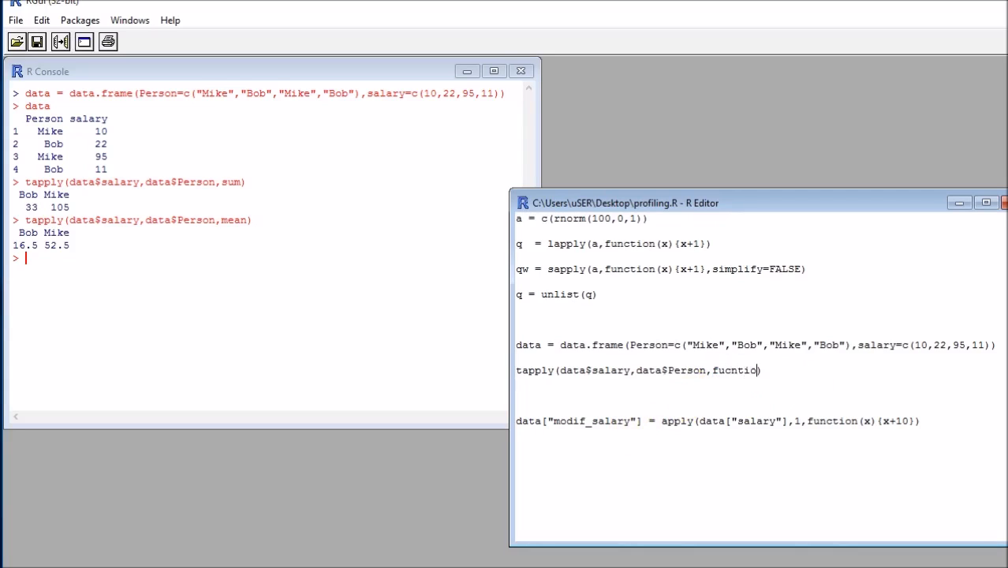
key("BackSpace")
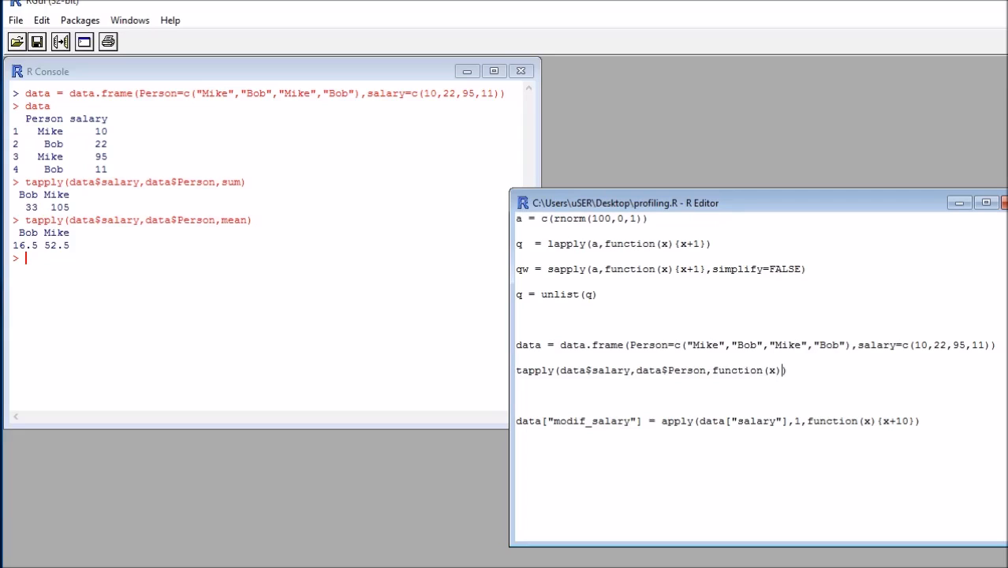
type("{sum")
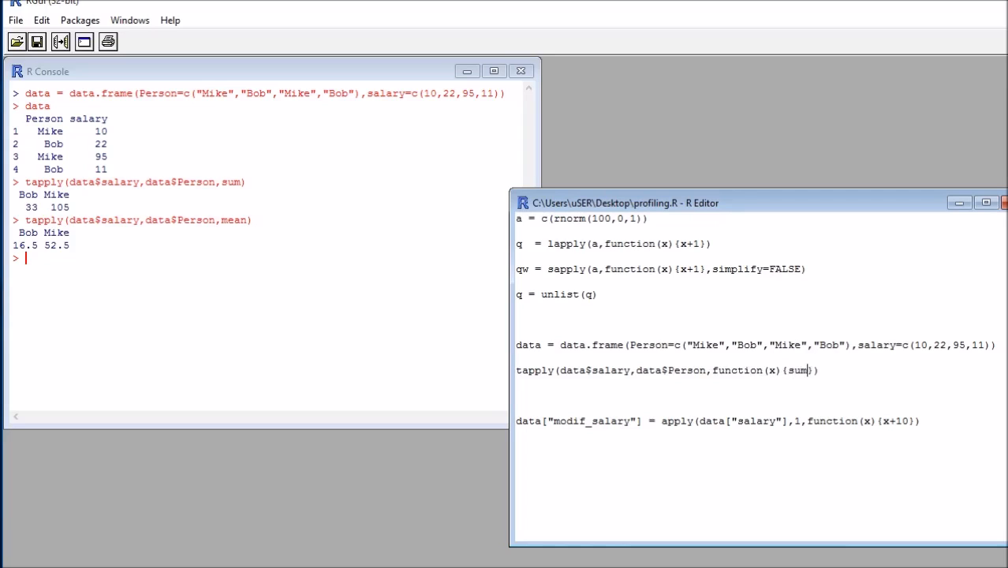
type("(x)*4")
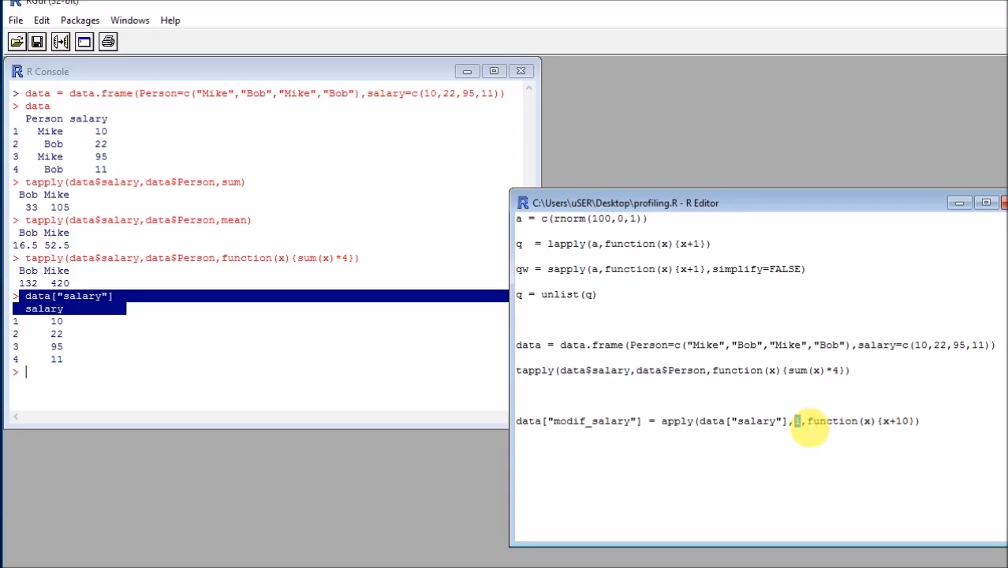
mouse_move(799, 422)
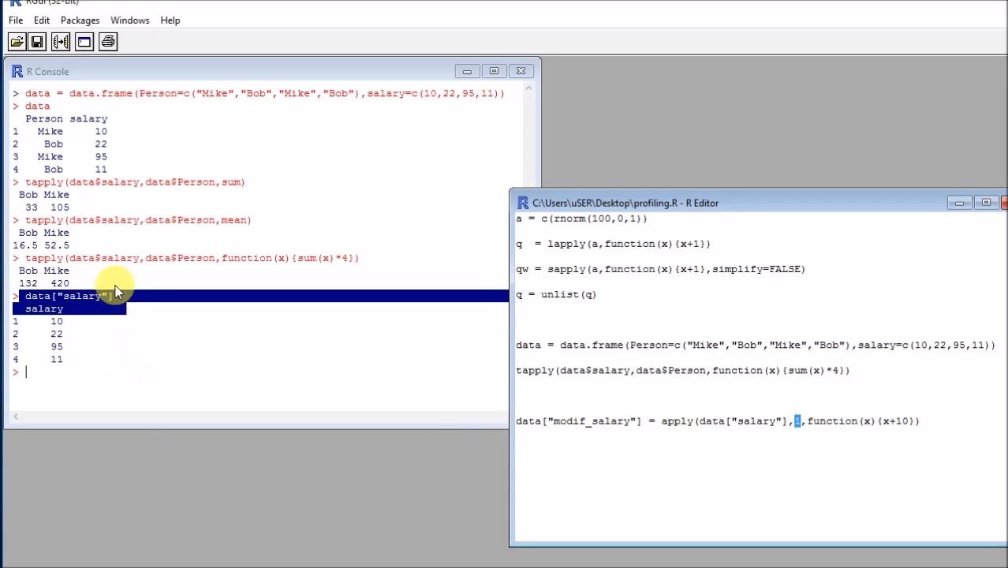
mouse_move(79, 323)
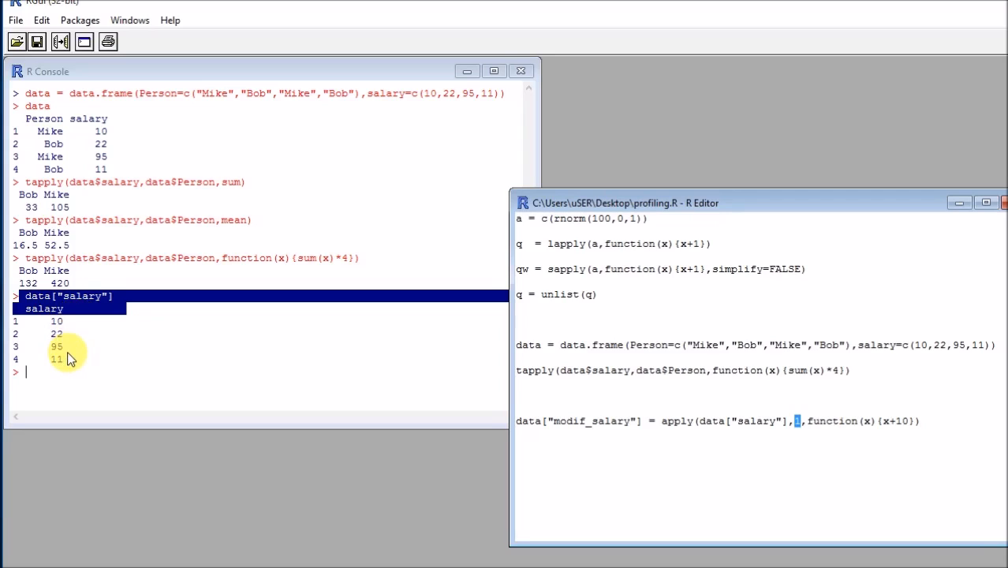
mouse_move(71, 131)
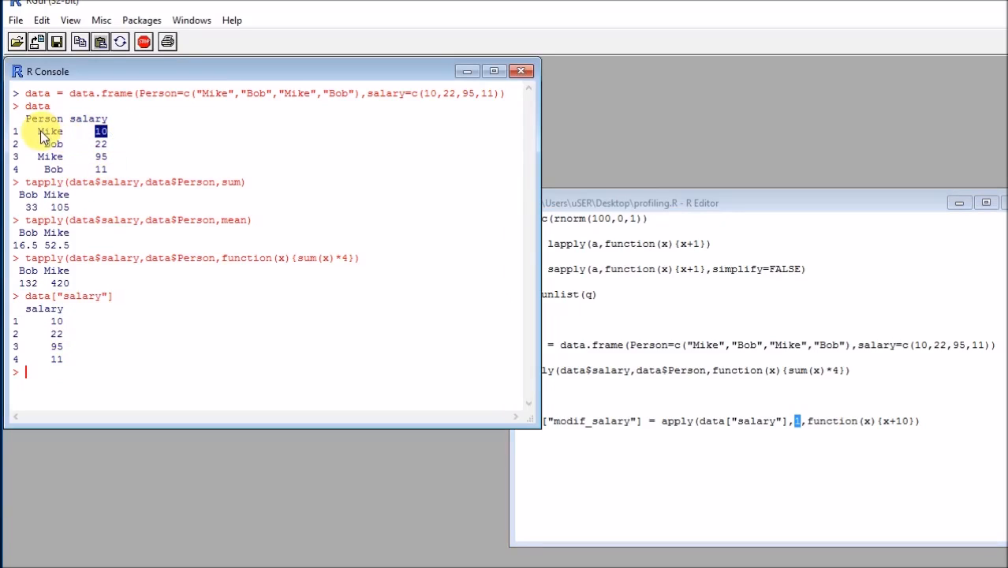
mouse_move(546, 294)
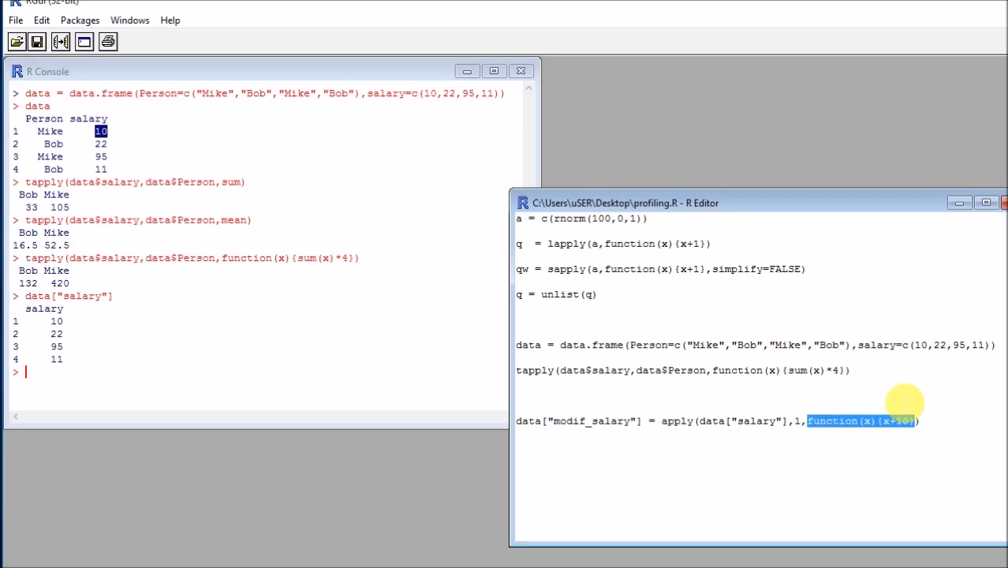
mouse_move(708, 414)
type("data")
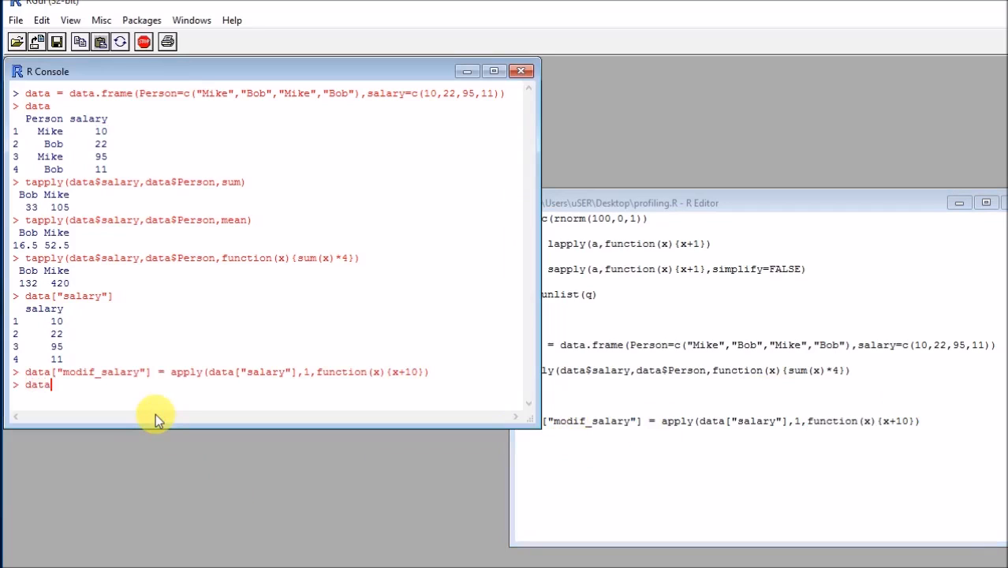
- Print data with modif_salary, then write data["modif_salary2"] = data["salary"] + 10 in the editor
key("Return")
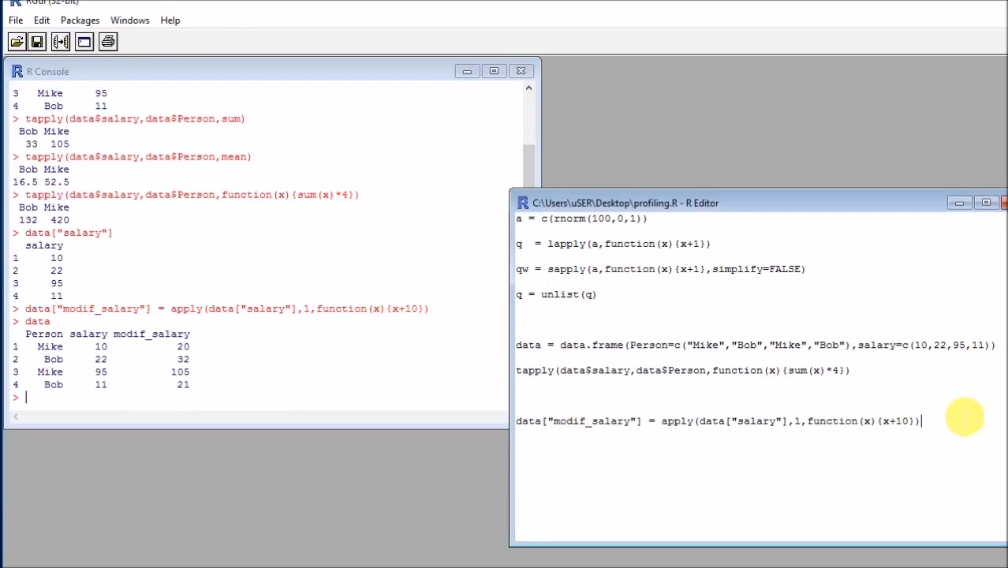
type("dat")
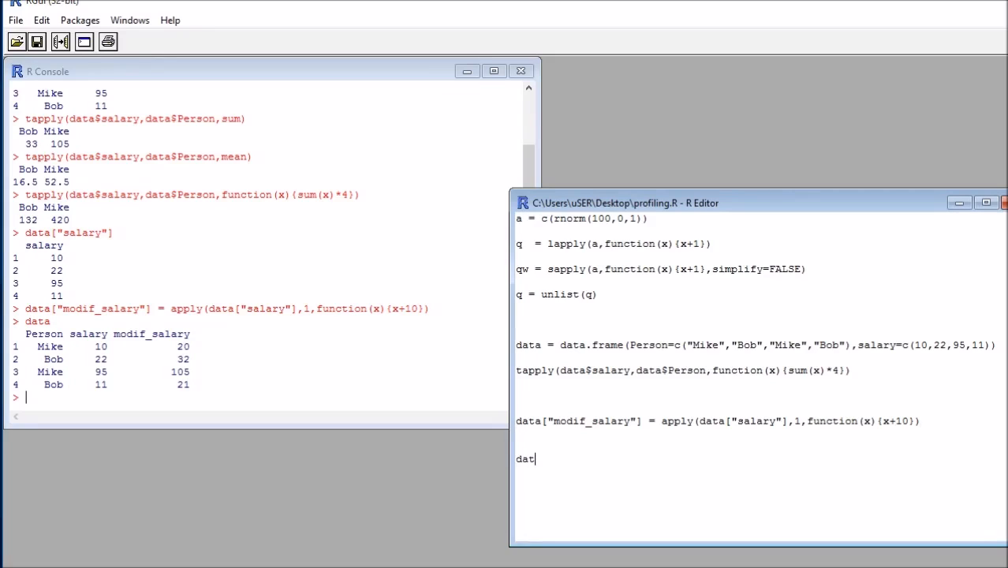
type("a[\"m")
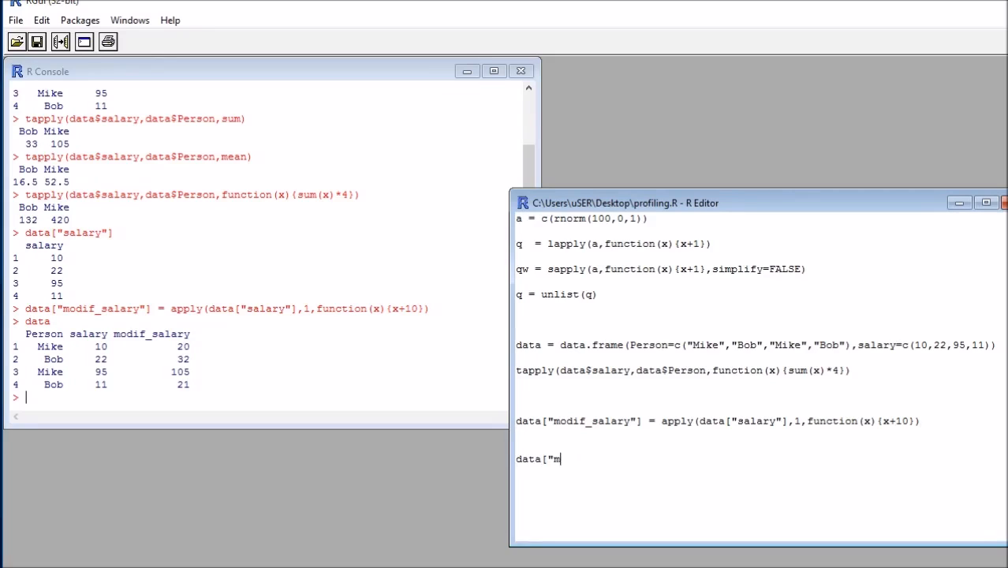
type("odif_salary2")
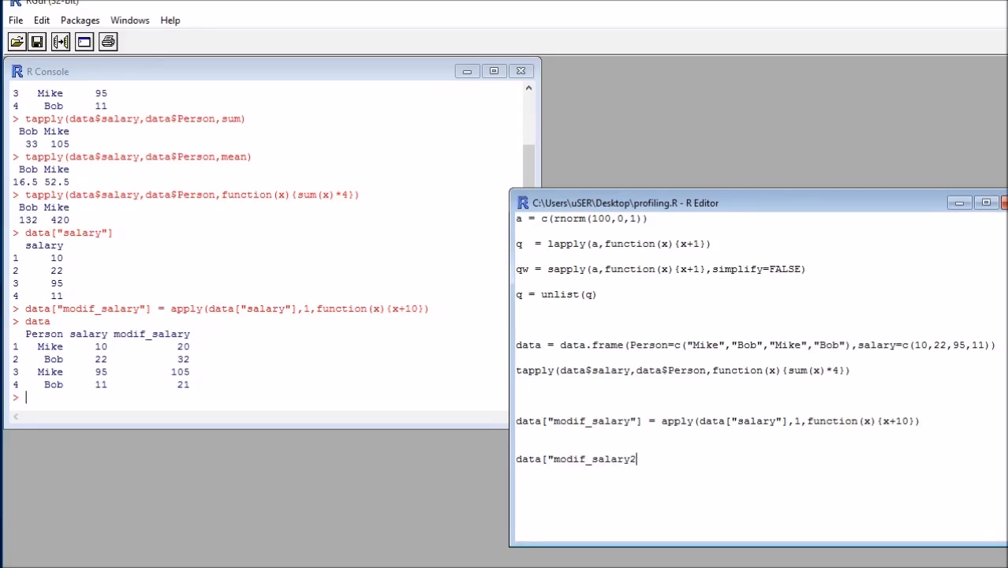
type("\"] = data[\"a")
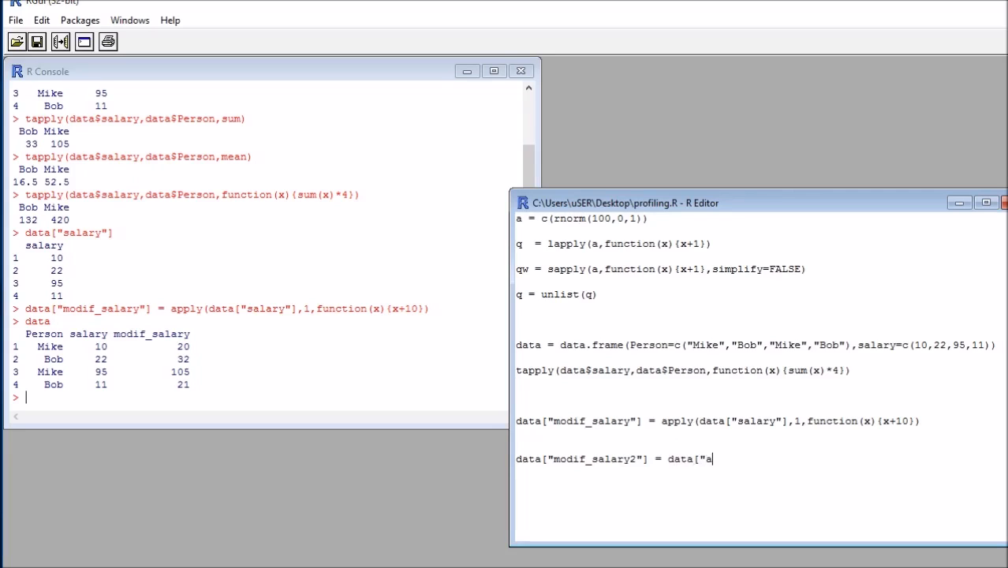
type("salary\"]")
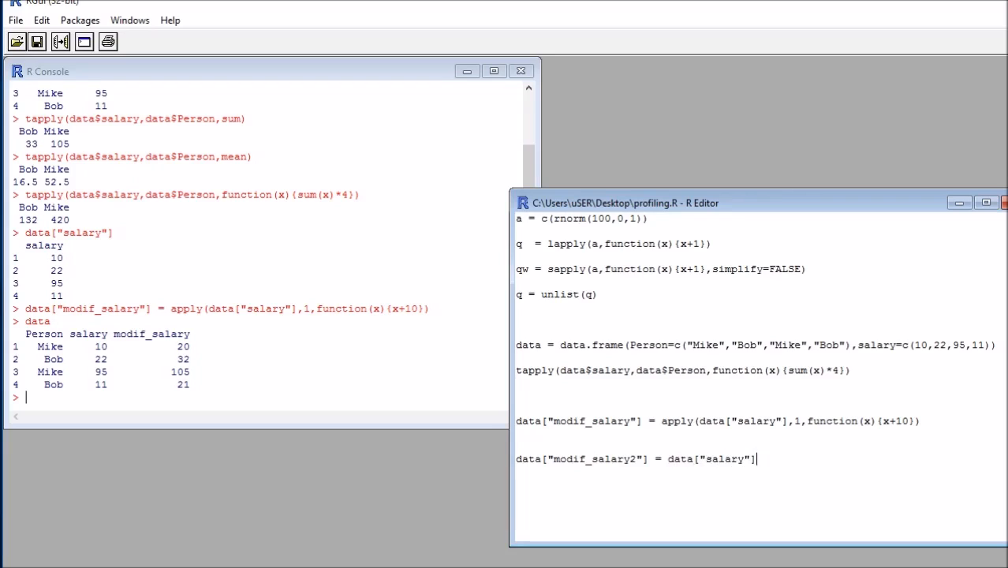
type("+ 10")
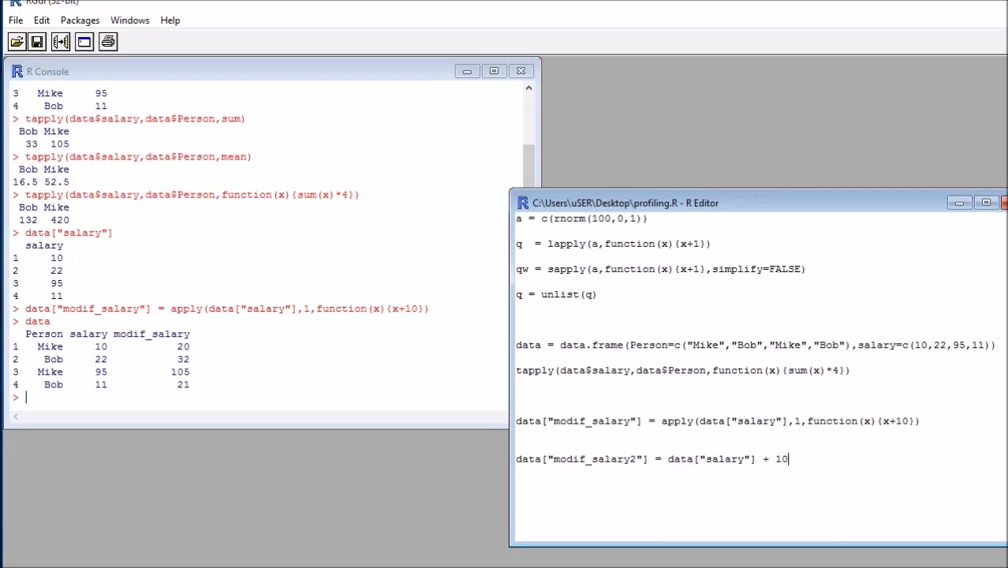
double_click(723, 459)
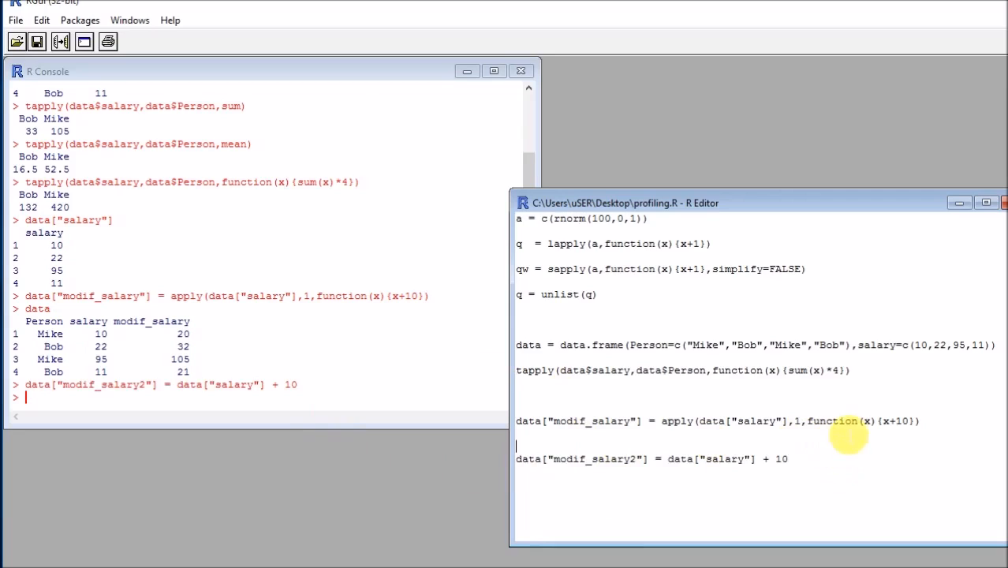
- Replace x+10 with if (x < 20) {0} else {x + 1} and print the updated data
double_click(900, 421)
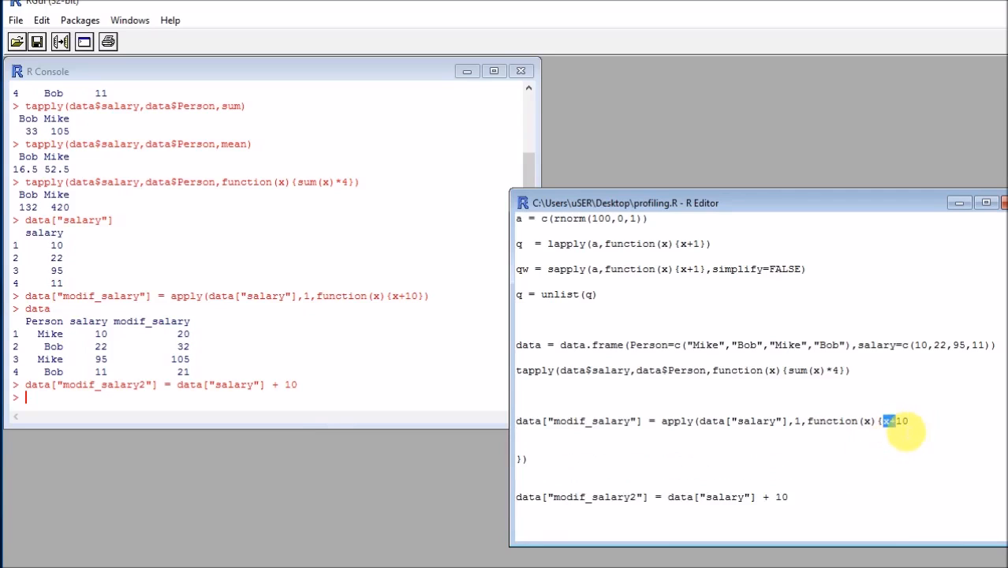
key("Delete")
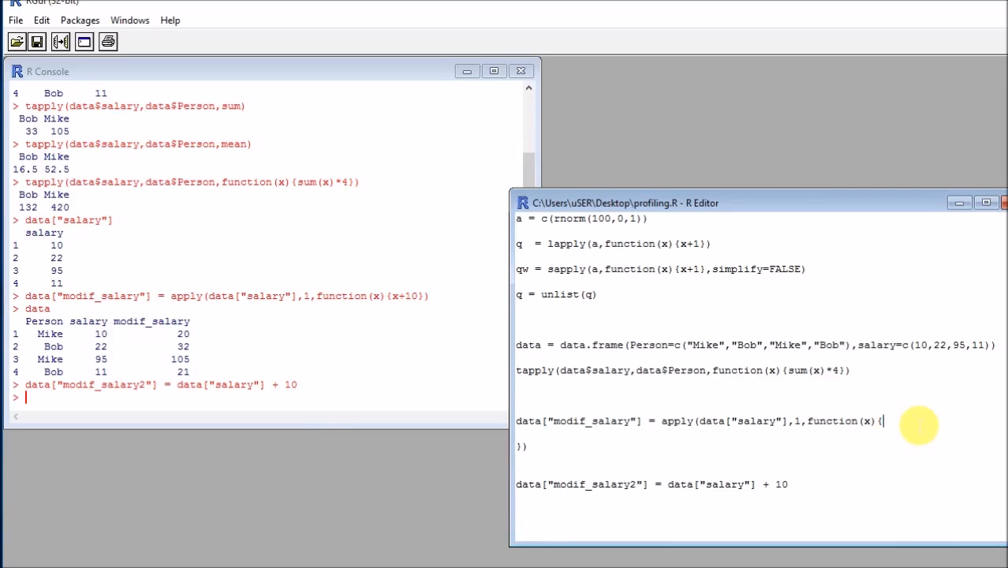
type("if")
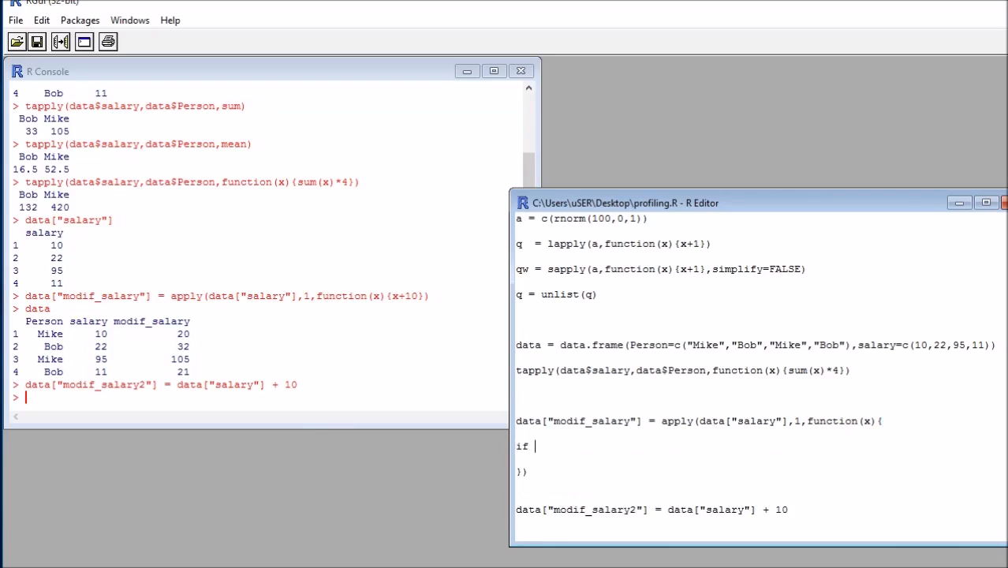
type("(x")
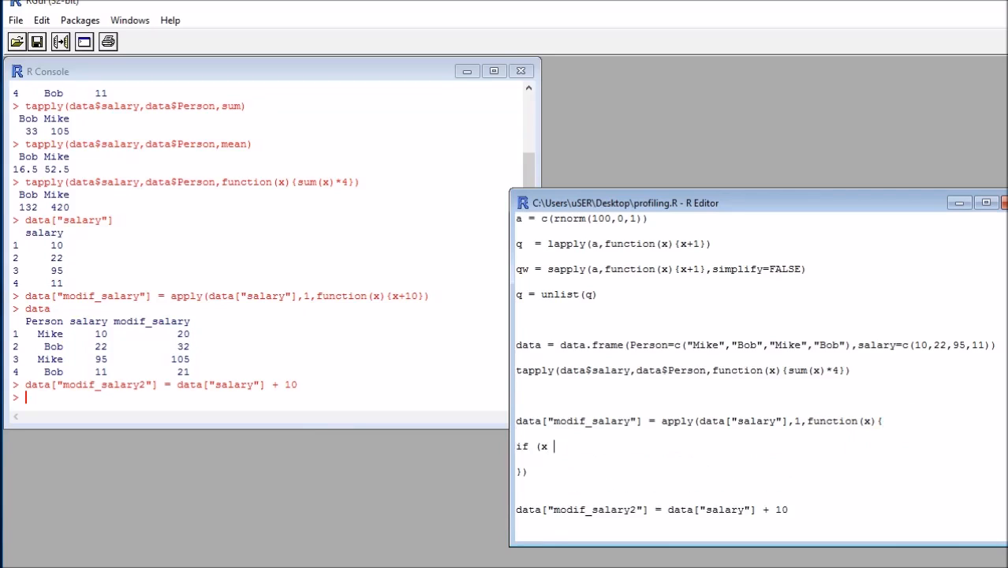
type("M")
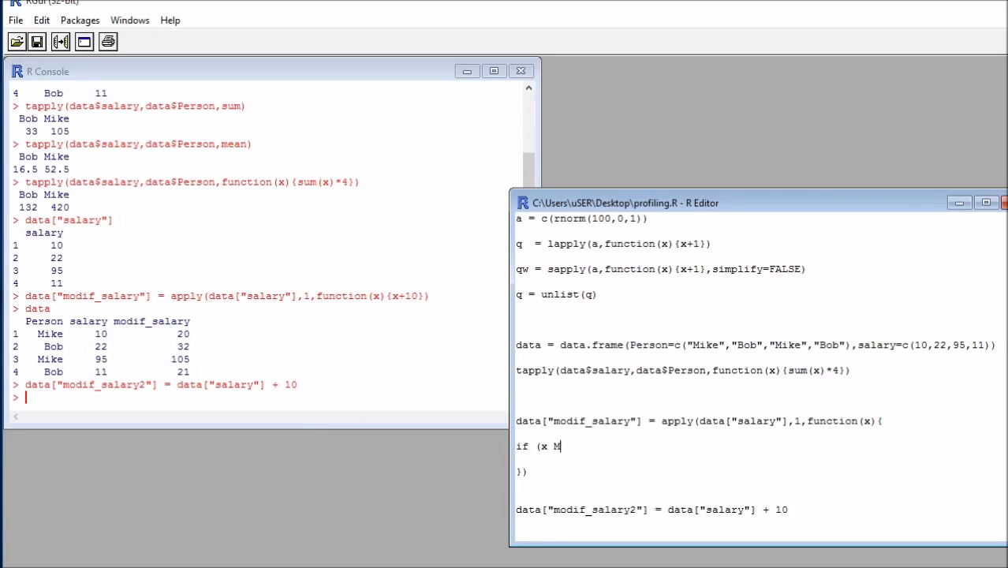
type("\\")
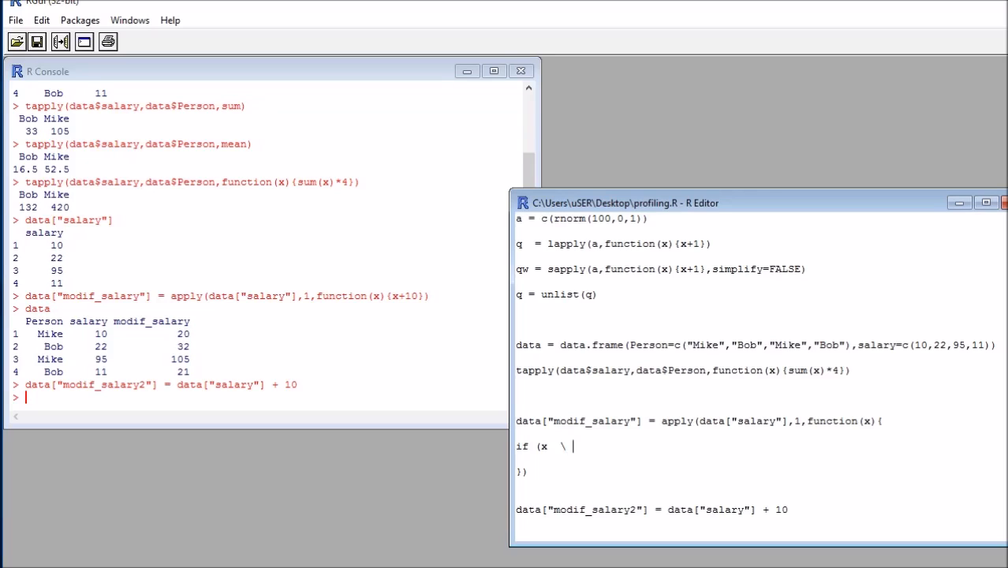
type("< 20){")
type("}")
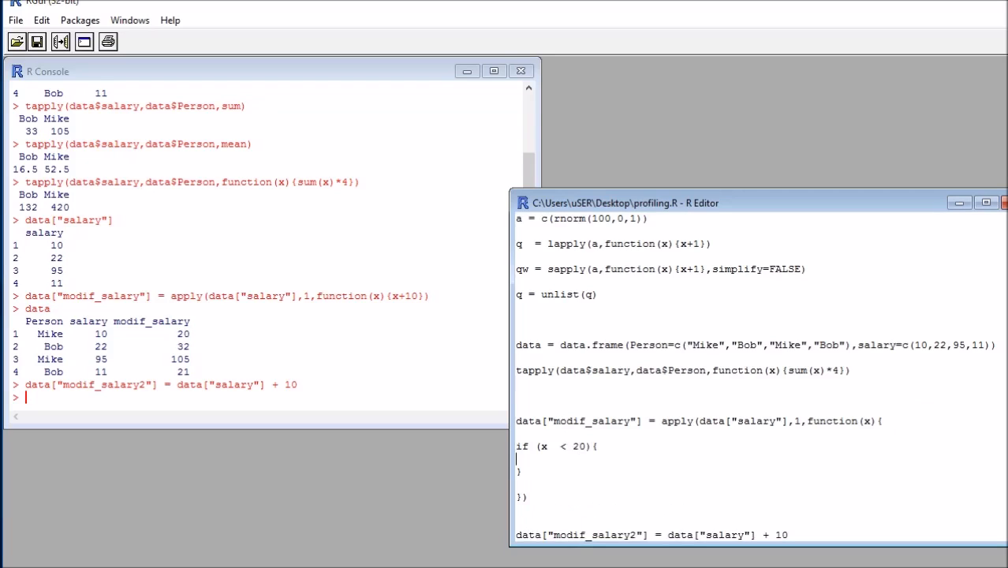
type("0")
left_click(266, 397)
type("data")
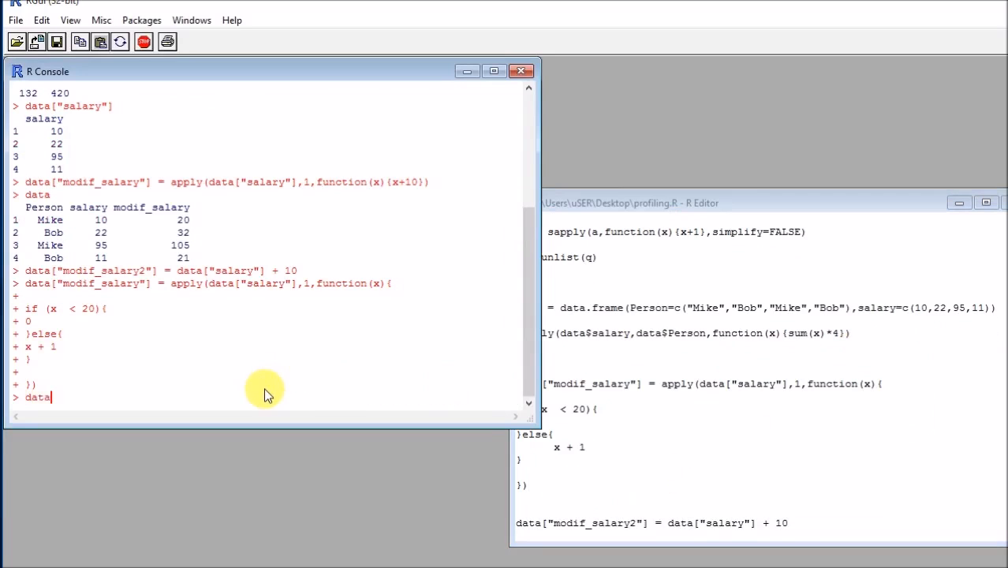
key("Return")
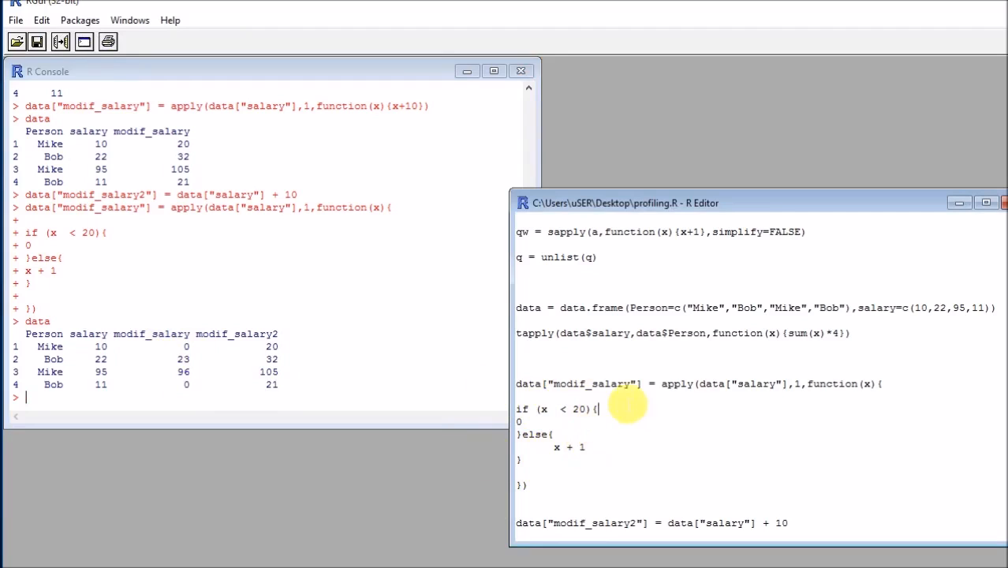
mouse_move(182, 355)
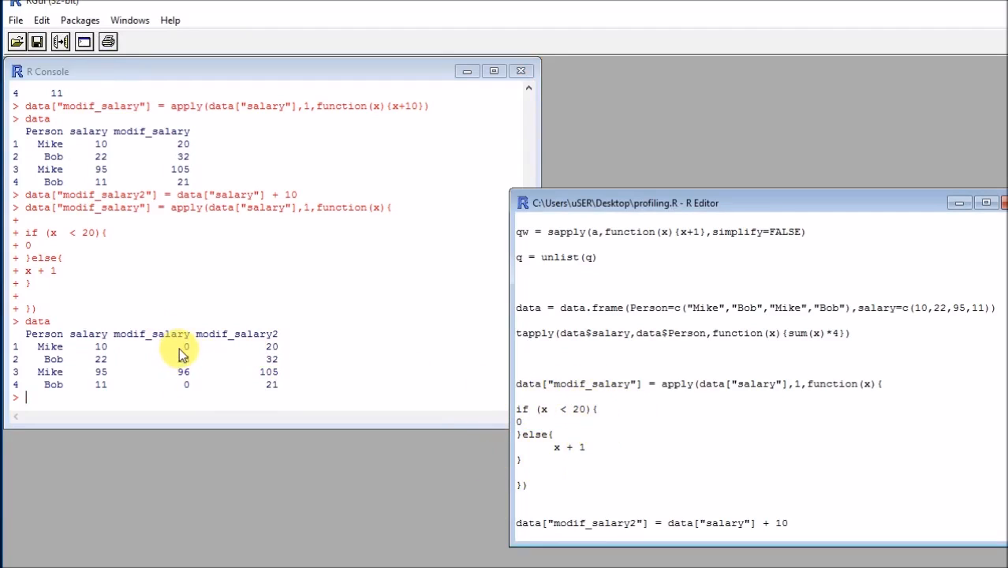